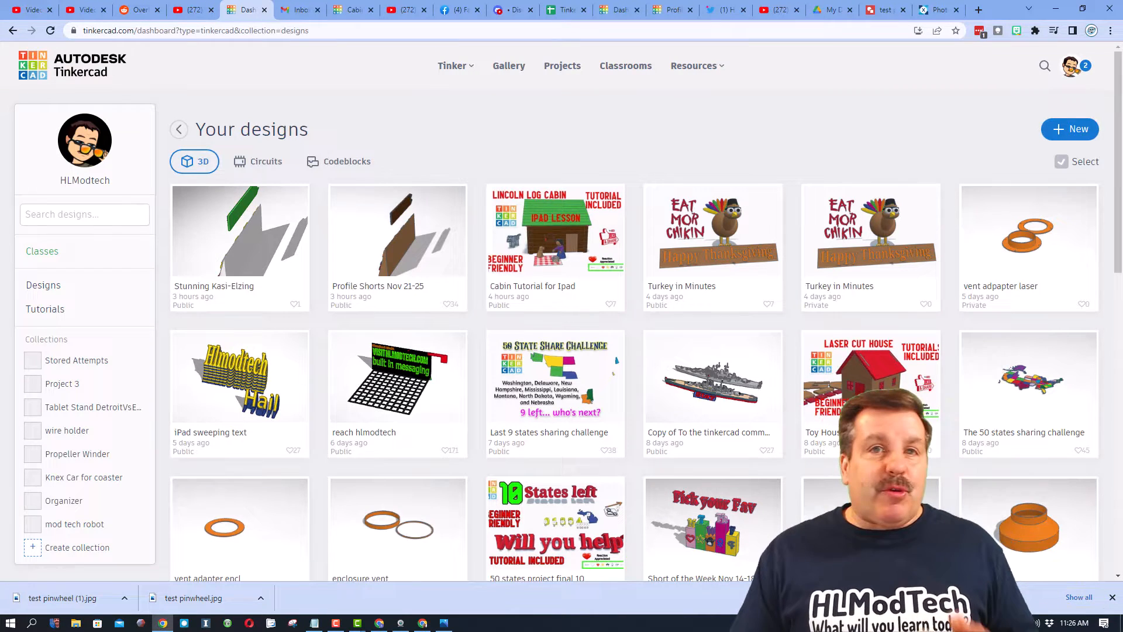
Create a new blank 3D design from the Designs dashboard
{"action": "left_click", "coordinate": [43, 285]}
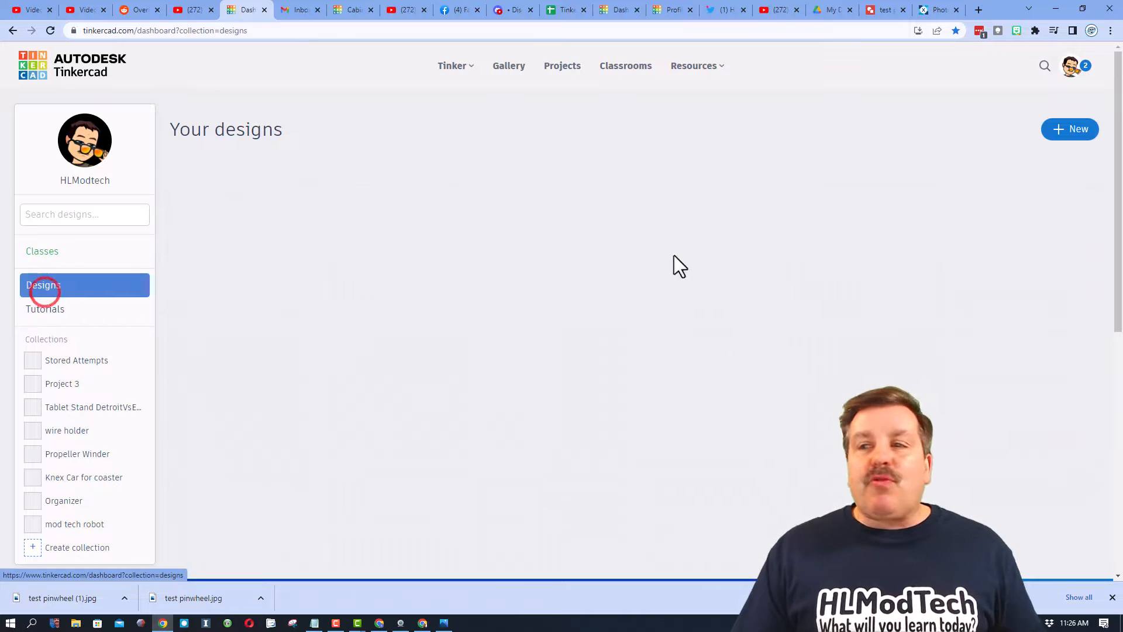
{"action": "left_click", "coordinate": [1069, 129]}
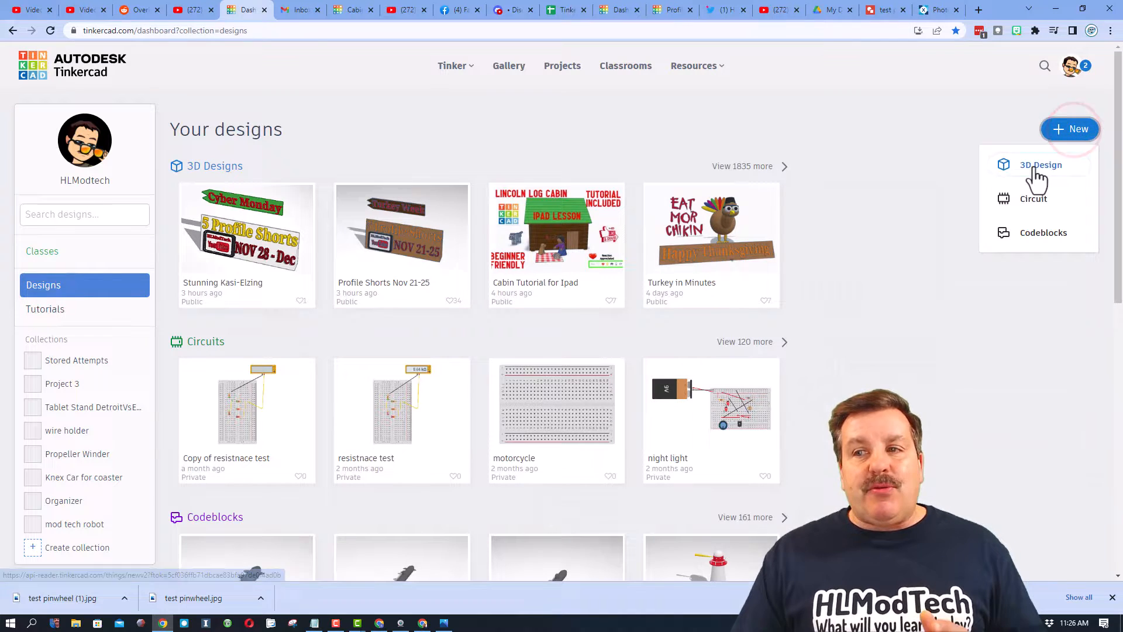
{"action": "left_click", "coordinate": [1040, 165]}
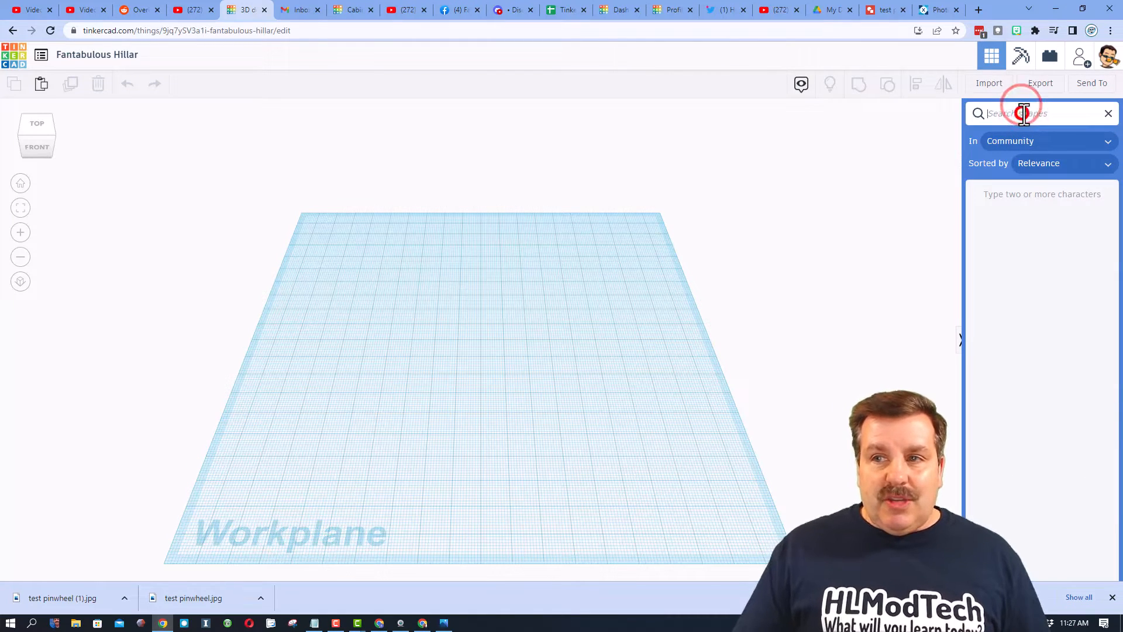
Search 'arra' and drop the eight-square Circular Array generator onto the workplane
{"action": "type", "text": "arra"}
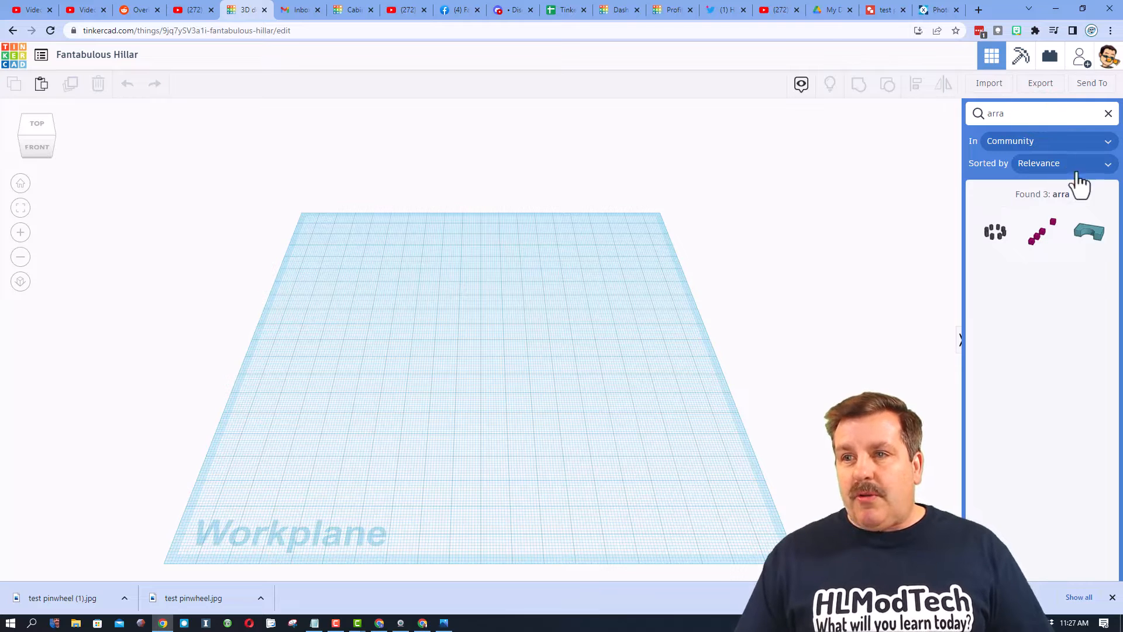
{"action": "mouse_move", "coordinate": [995, 244]}
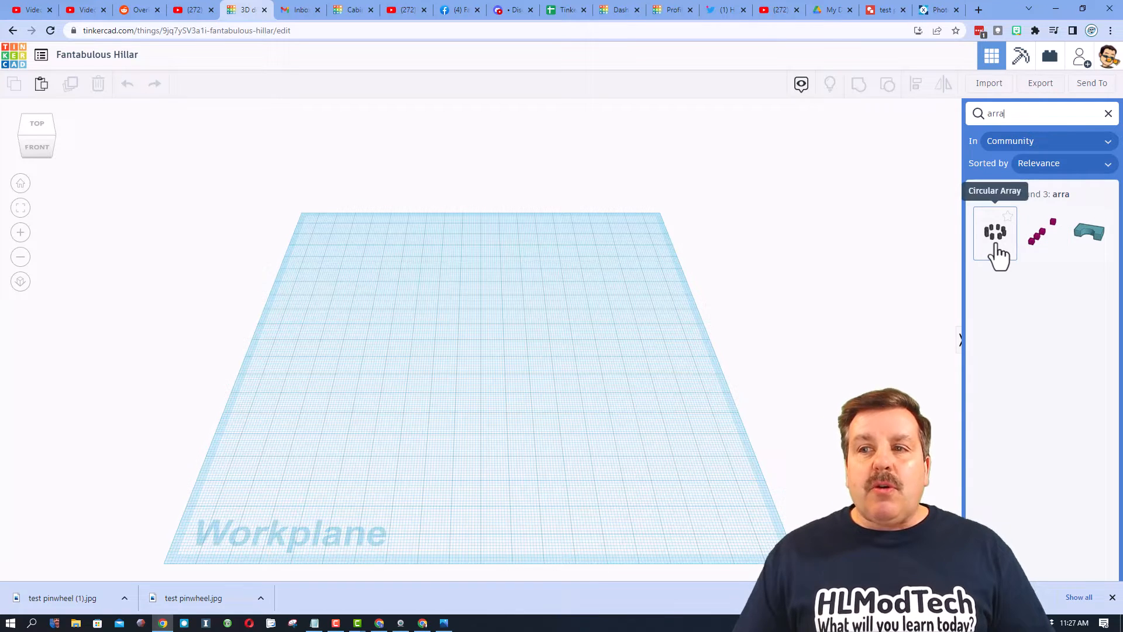
{"action": "left_click", "coordinate": [994, 233]}
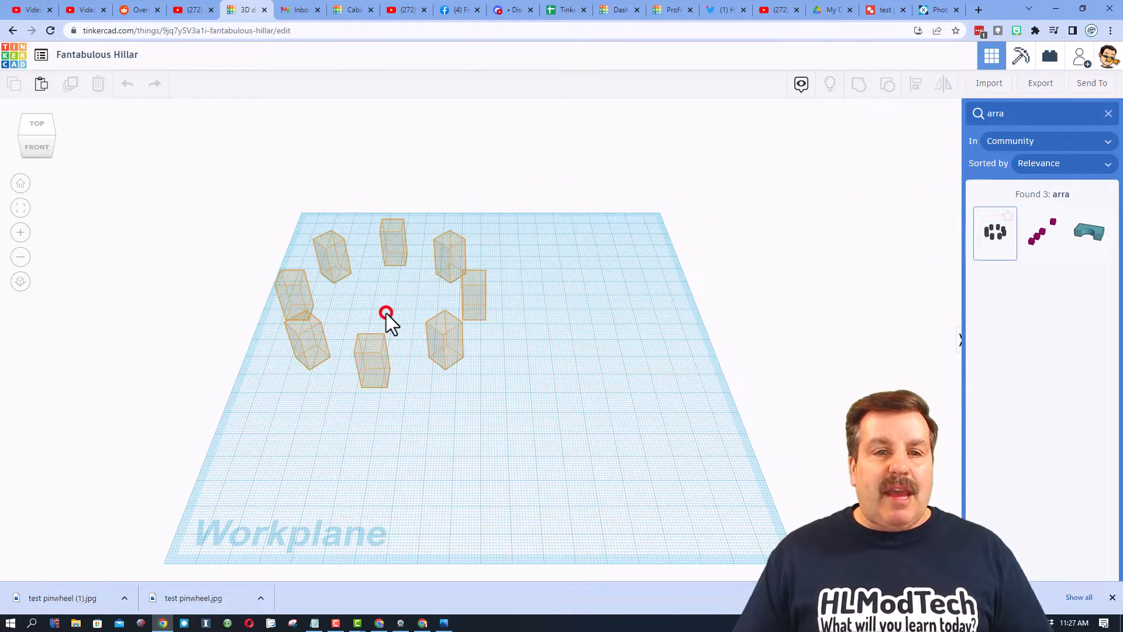
{"action": "left_click", "coordinate": [386, 313]}
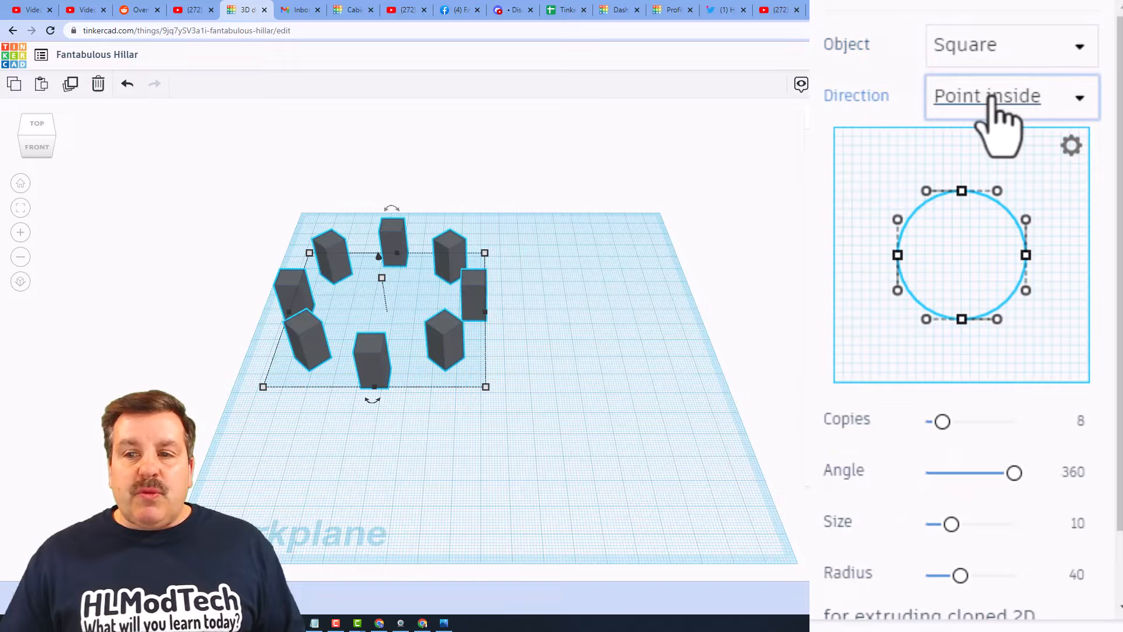
{"action": "mouse_move", "coordinate": [974, 530]}
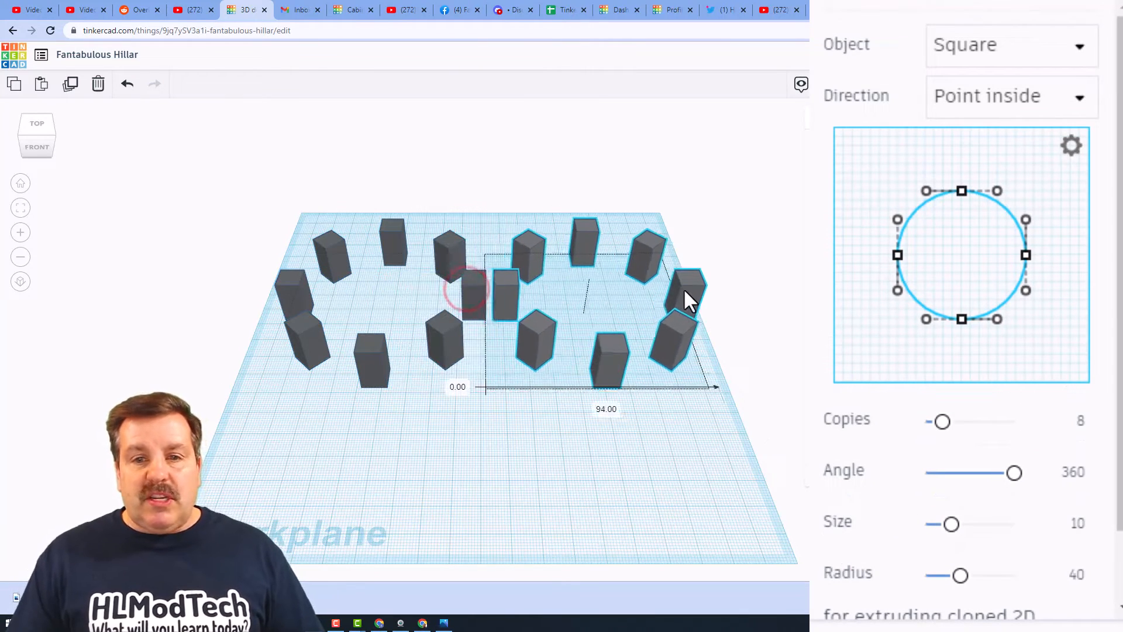
Switch the copied array to circles, move it, and drag out another copy toward the front left
{"action": "left_click", "coordinate": [1010, 44]}
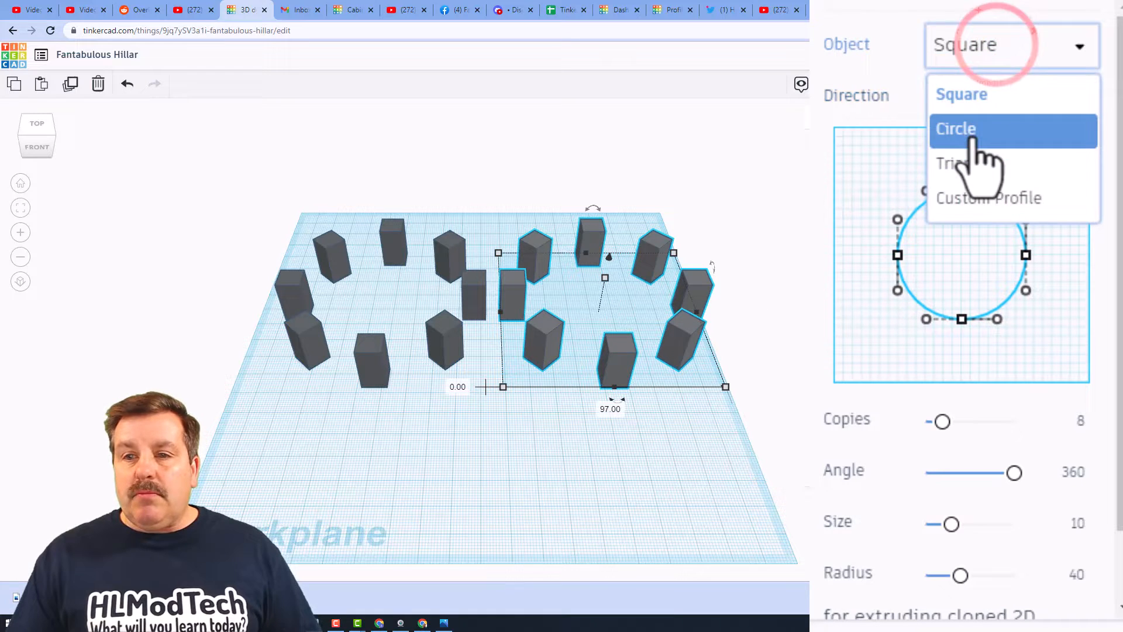
{"action": "left_click", "coordinate": [955, 129]}
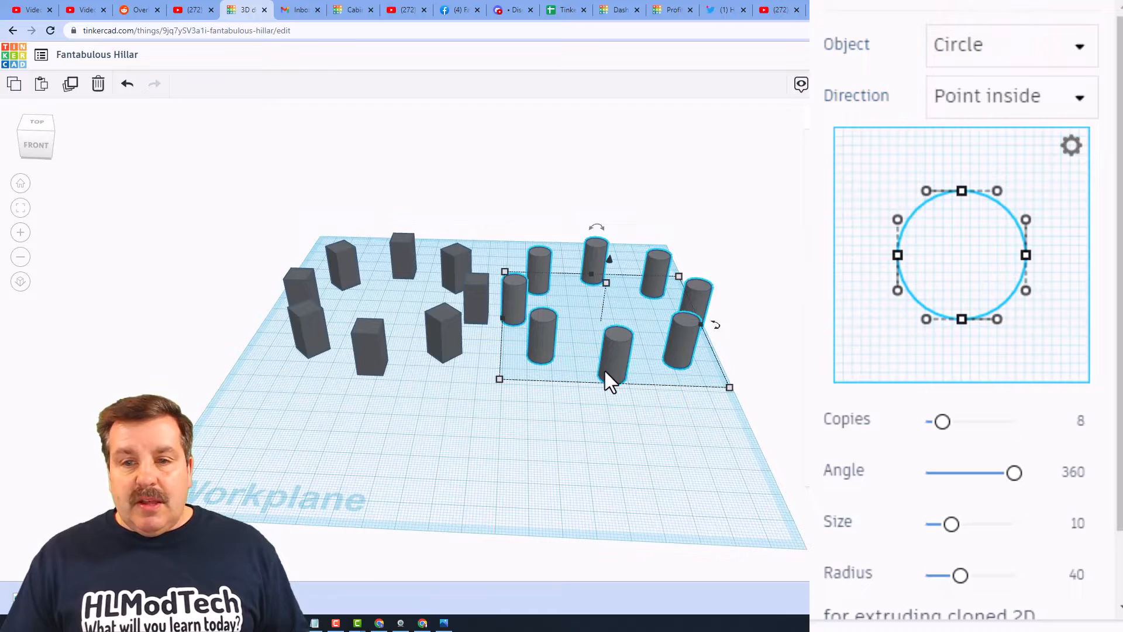
{"action": "left_click_drag", "start_coordinate": [609, 380], "coordinate": [623, 344]}
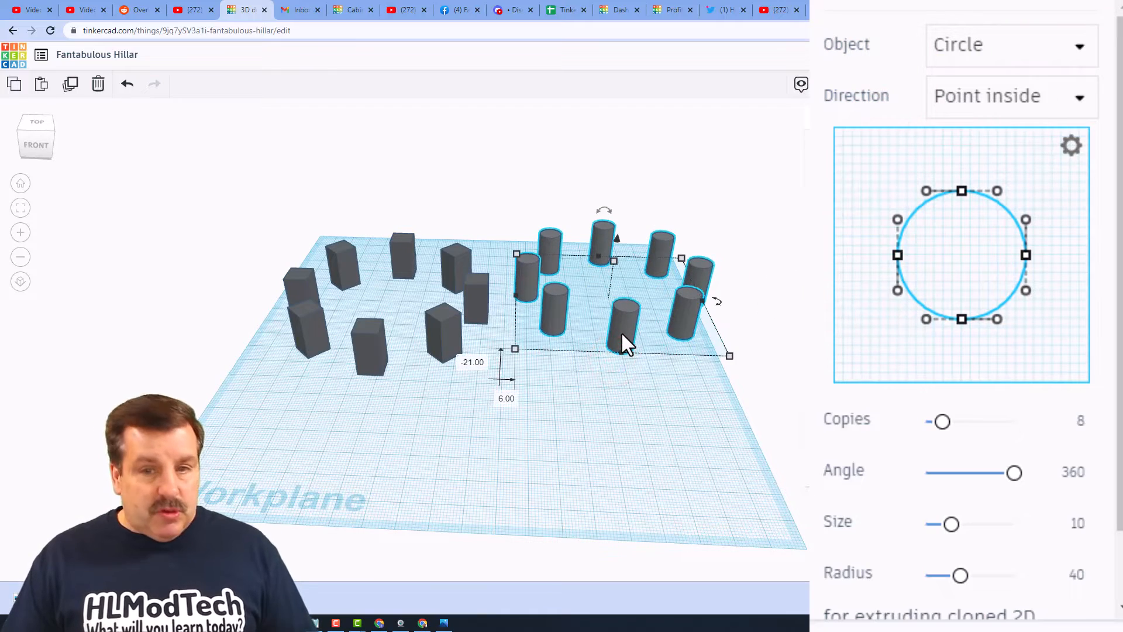
{"action": "left_click_drag", "start_coordinate": [623, 341], "coordinate": [501, 451]}
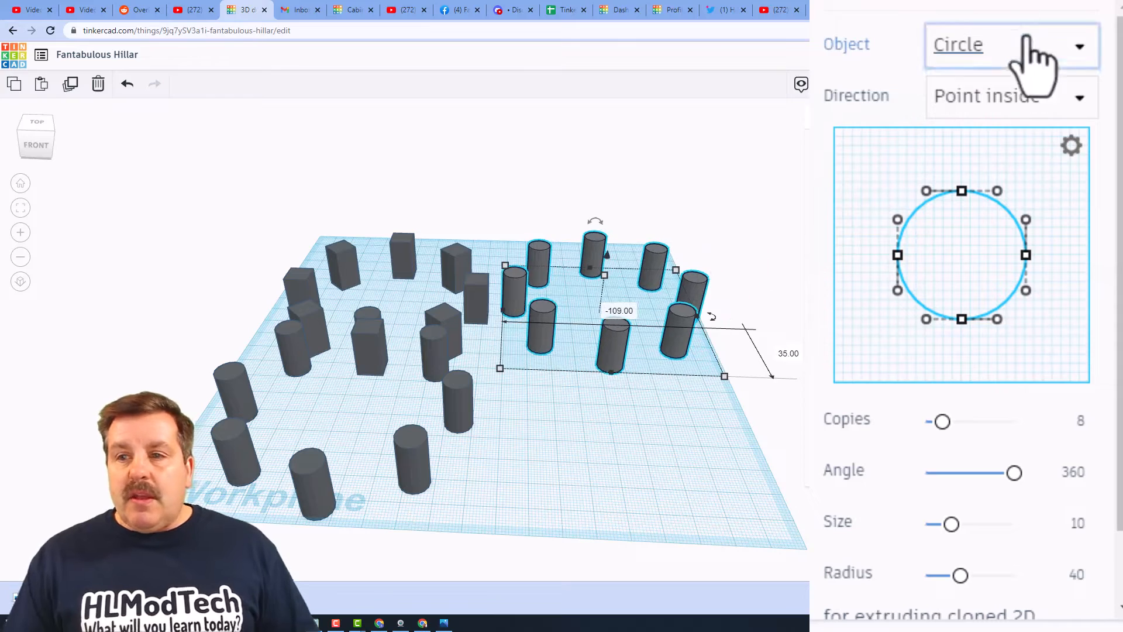
{"action": "left_click", "coordinate": [1003, 45]}
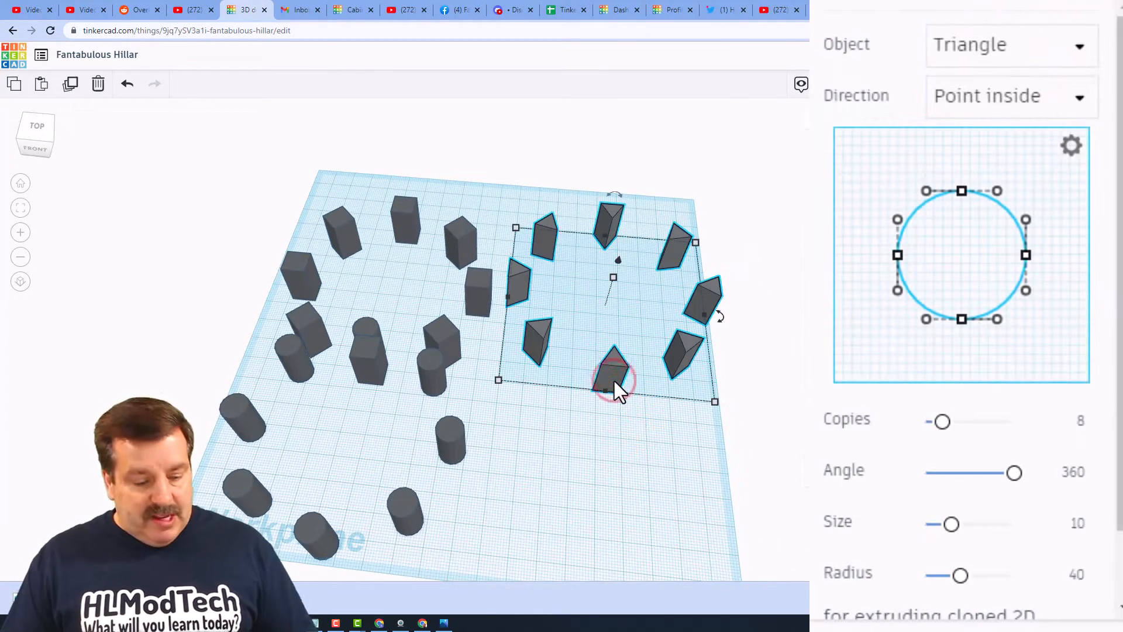
Duplicate the triangle array forward, switch it to Custom Profile, and curve its outline
{"action": "left_click_drag", "start_coordinate": [613, 390], "coordinate": [607, 573]}
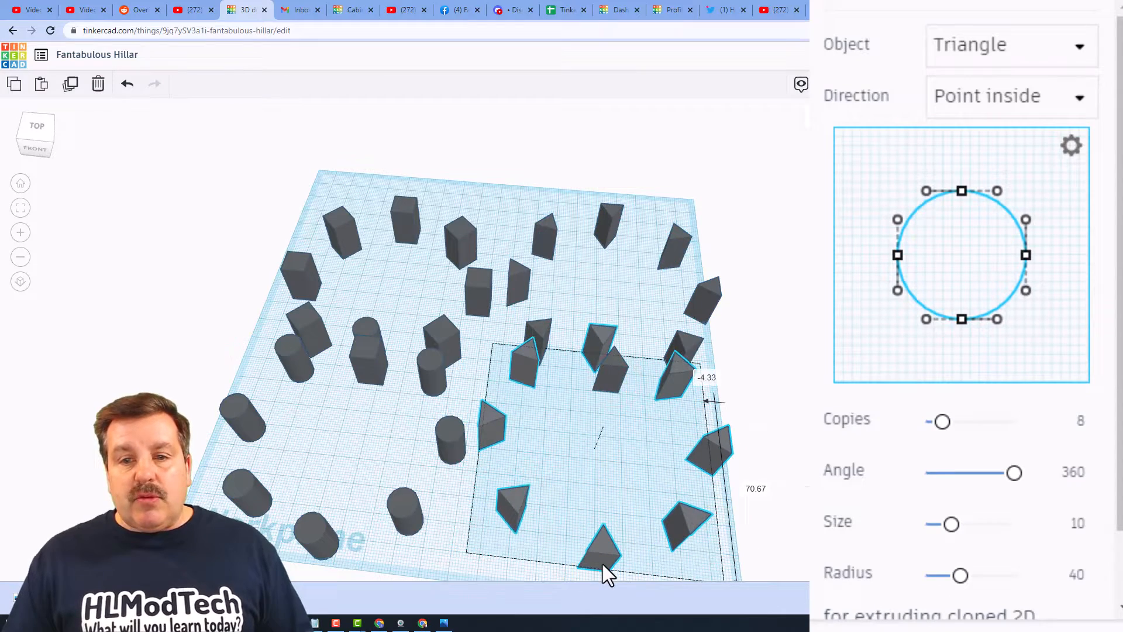
{"action": "left_click", "coordinate": [1010, 44]}
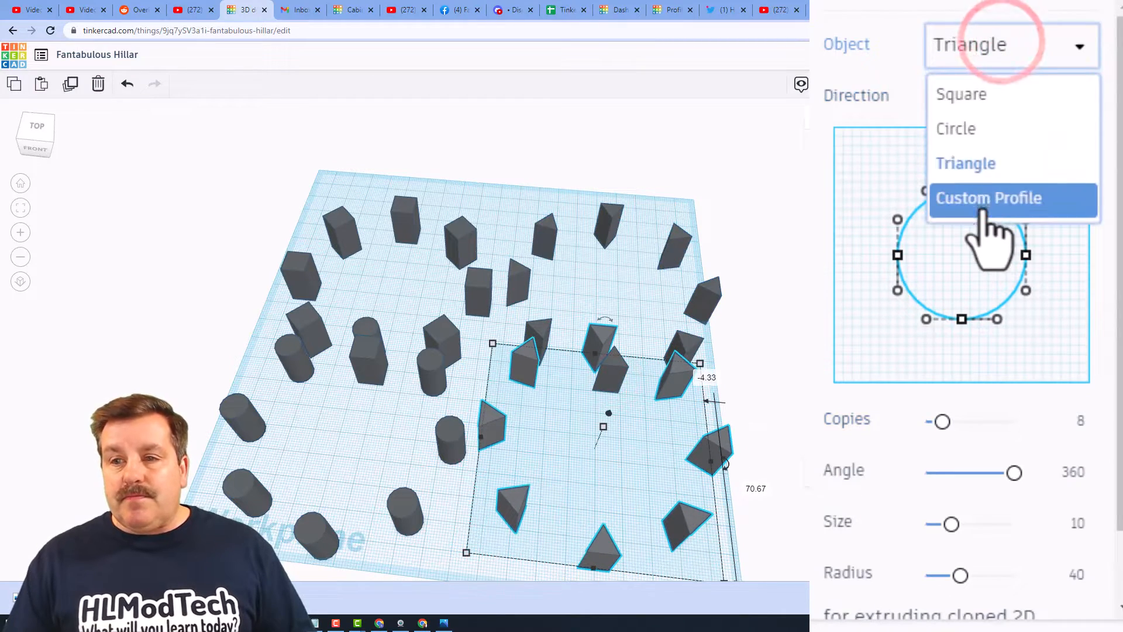
{"action": "left_click", "coordinate": [989, 198]}
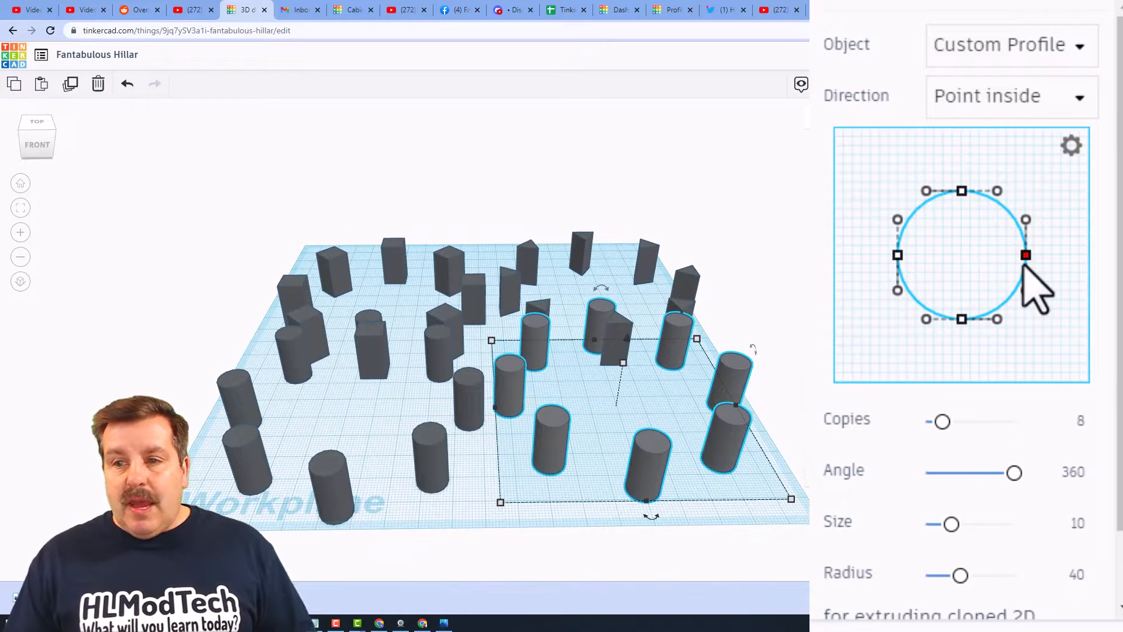
{"action": "left_click_drag", "start_coordinate": [1025, 255], "coordinate": [945, 260]}
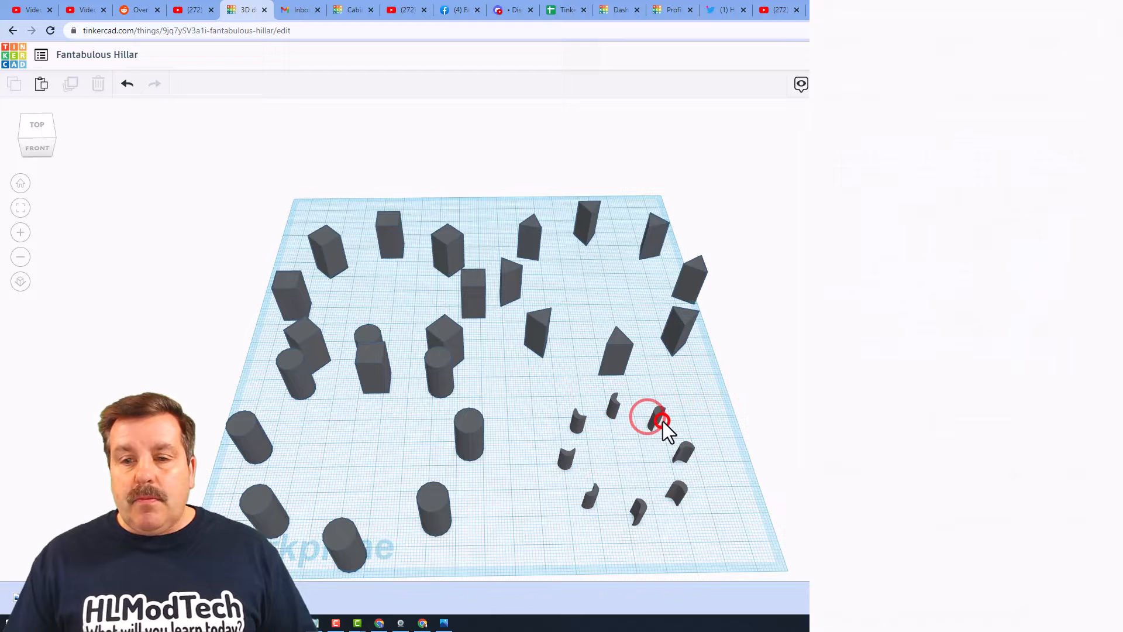
Give the custom-profile array 12 copies on radius 20 and reshape its inner curve
{"action": "left_click", "coordinate": [651, 419]}
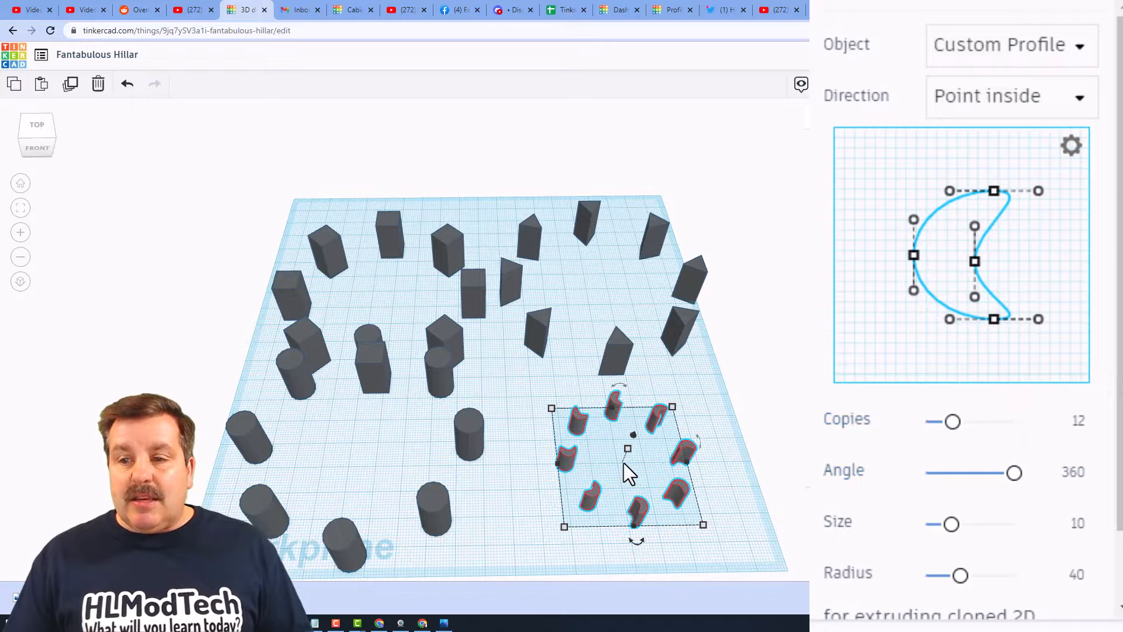
{"action": "left_click_drag", "start_coordinate": [963, 574], "coordinate": [953, 574]}
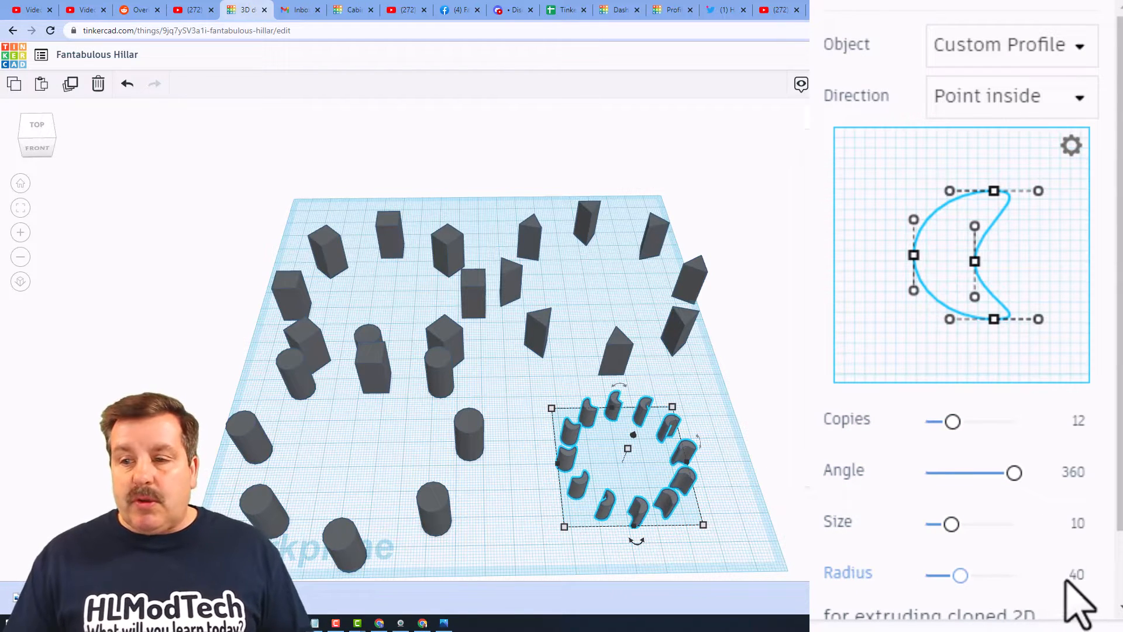
{"action": "left_click_drag", "start_coordinate": [964, 575], "coordinate": [945, 574]}
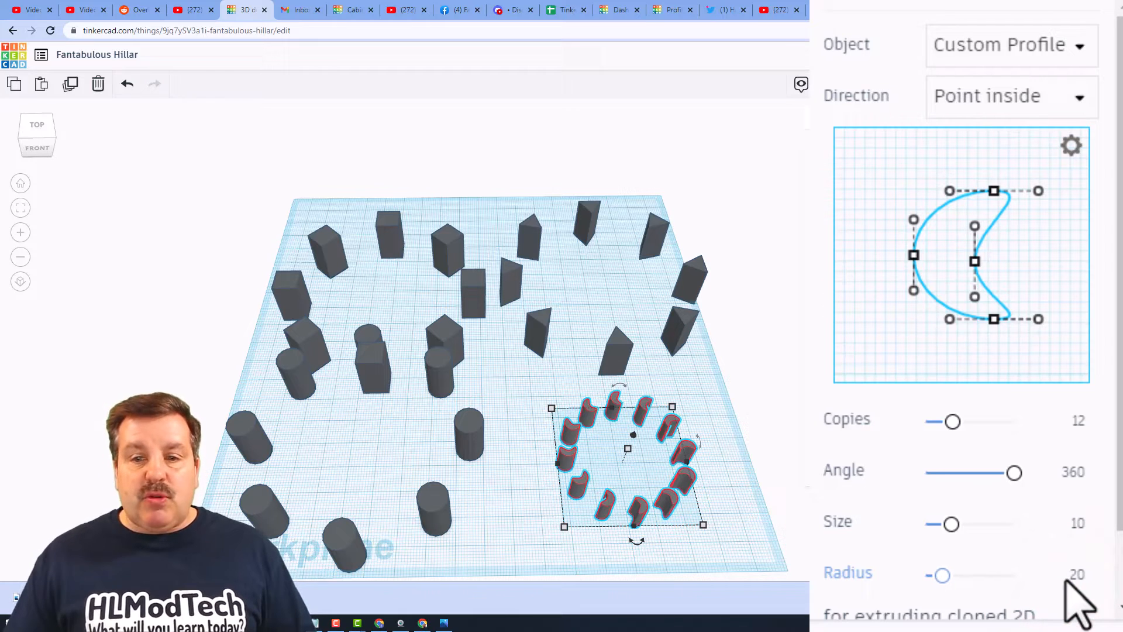
{"action": "mouse_move", "coordinate": [618, 471]}
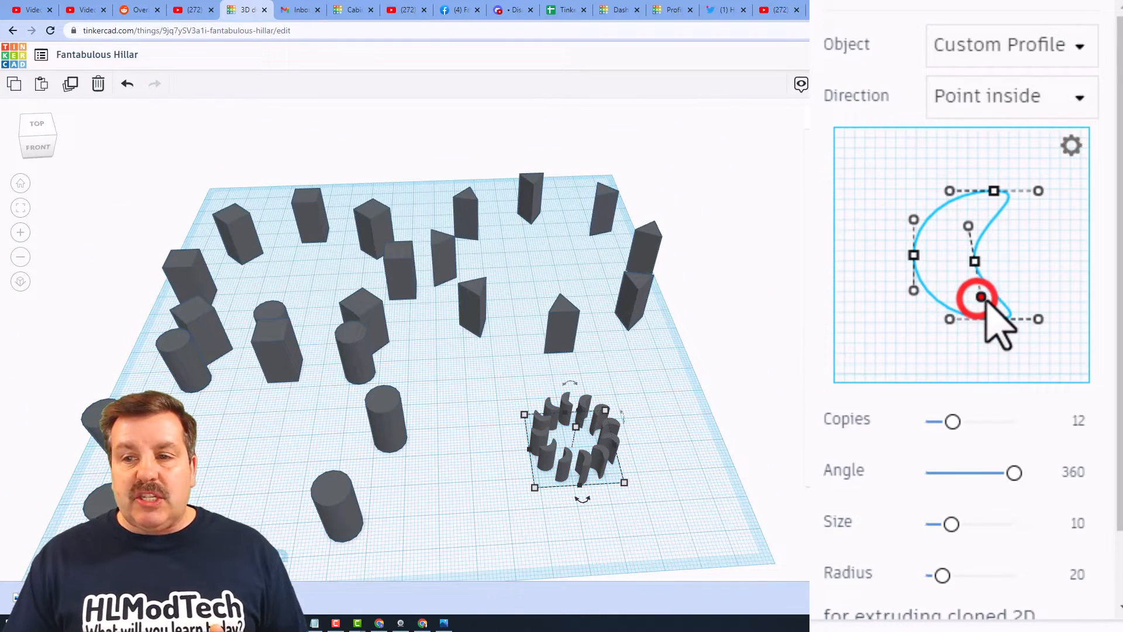
{"action": "left_click_drag", "start_coordinate": [979, 298], "coordinate": [1057, 300]}
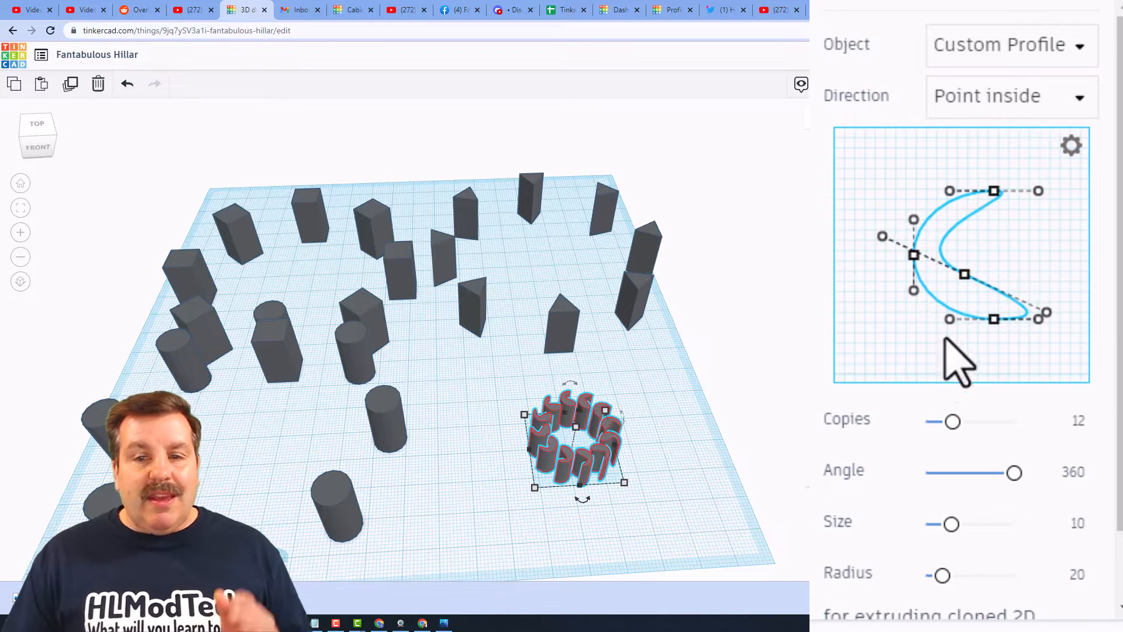
{"action": "mouse_move", "coordinate": [516, 523]}
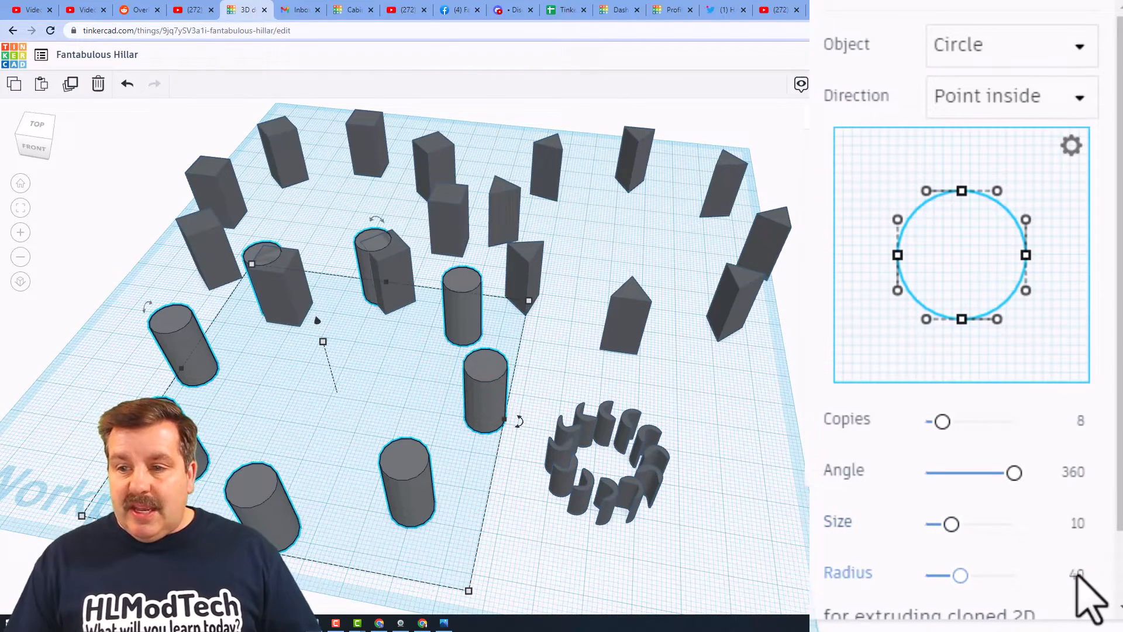
Reduce the circle array to 12 copies and shrink its ring radius
{"action": "left_click_drag", "start_coordinate": [960, 575], "coordinate": [944, 575]}
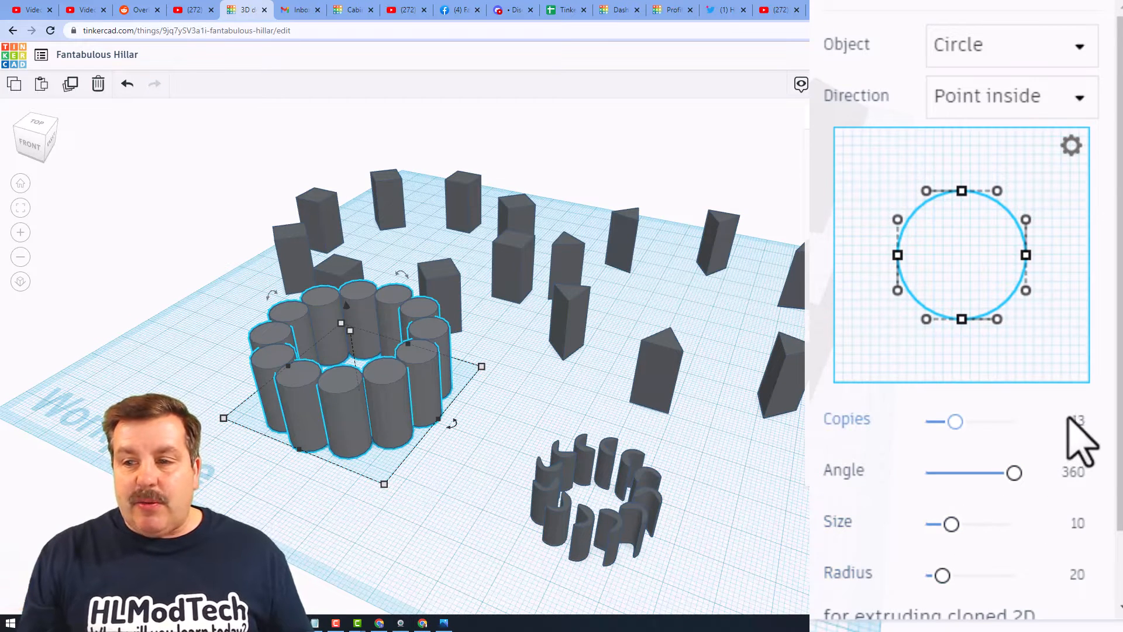
{"action": "left_click_drag", "start_coordinate": [954, 421], "coordinate": [951, 421]}
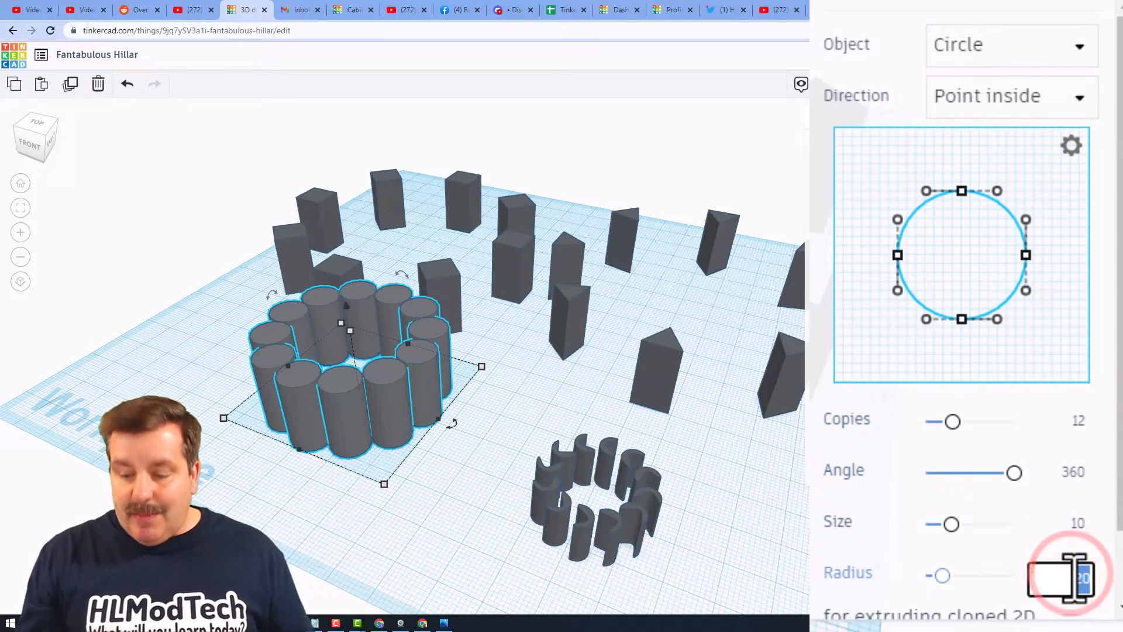
{"action": "left_click_drag", "start_coordinate": [953, 575], "coordinate": [938, 575]}
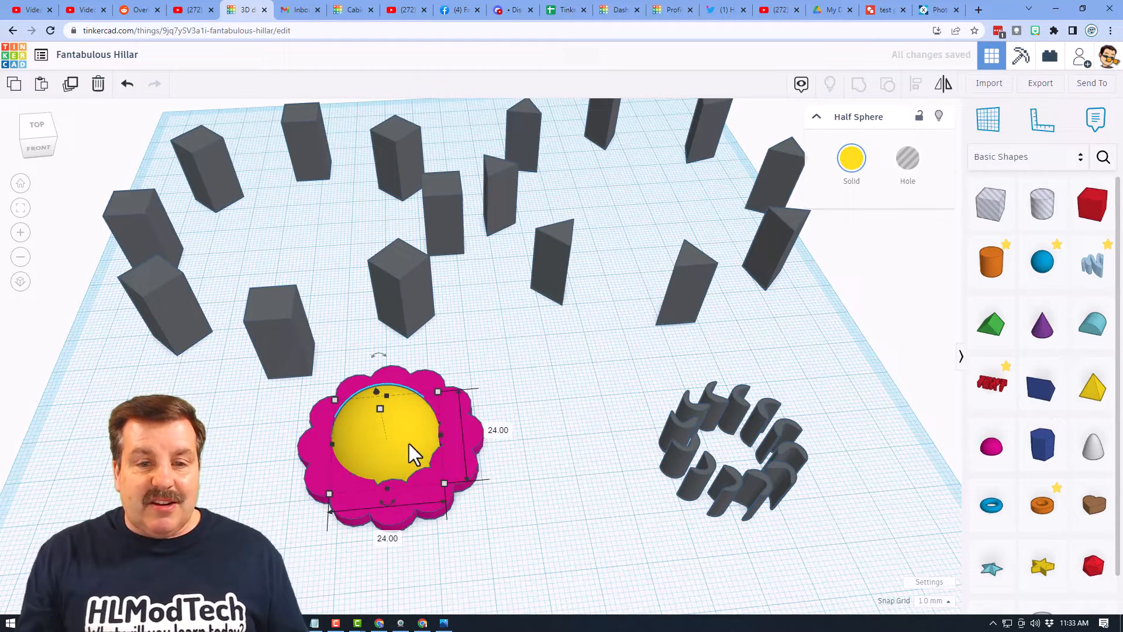
Deselect the finished flower and orbit to view the whole workplane
{"action": "left_click", "coordinate": [517, 476]}
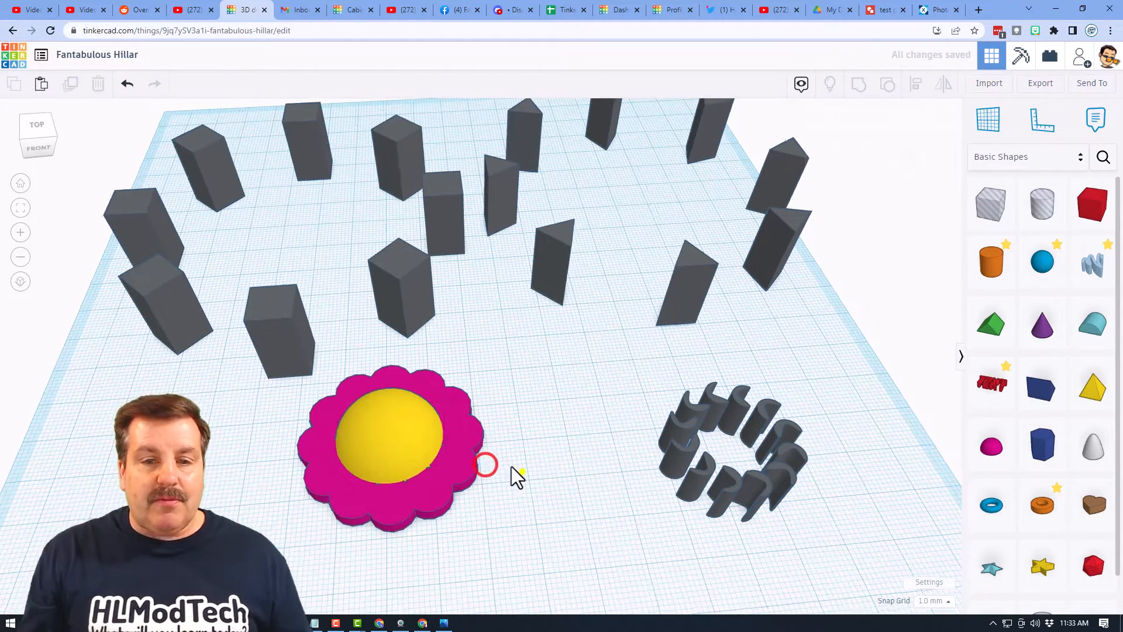
{"action": "left_click_drag", "start_coordinate": [516, 476], "coordinate": [419, 309]}
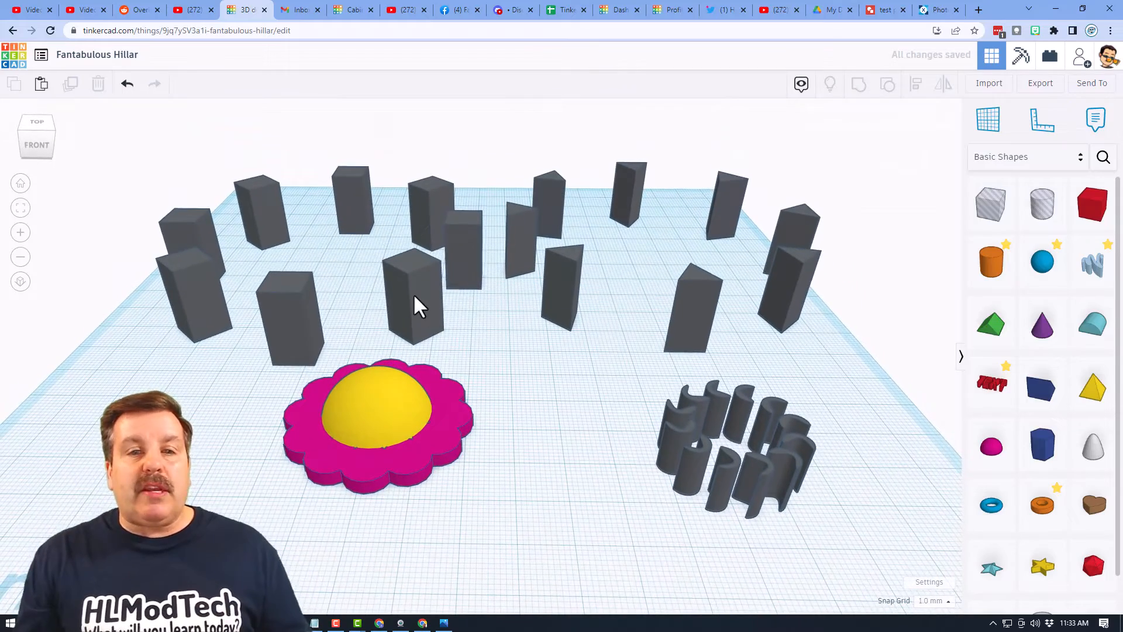
{"action": "left_click", "coordinate": [895, 247]}
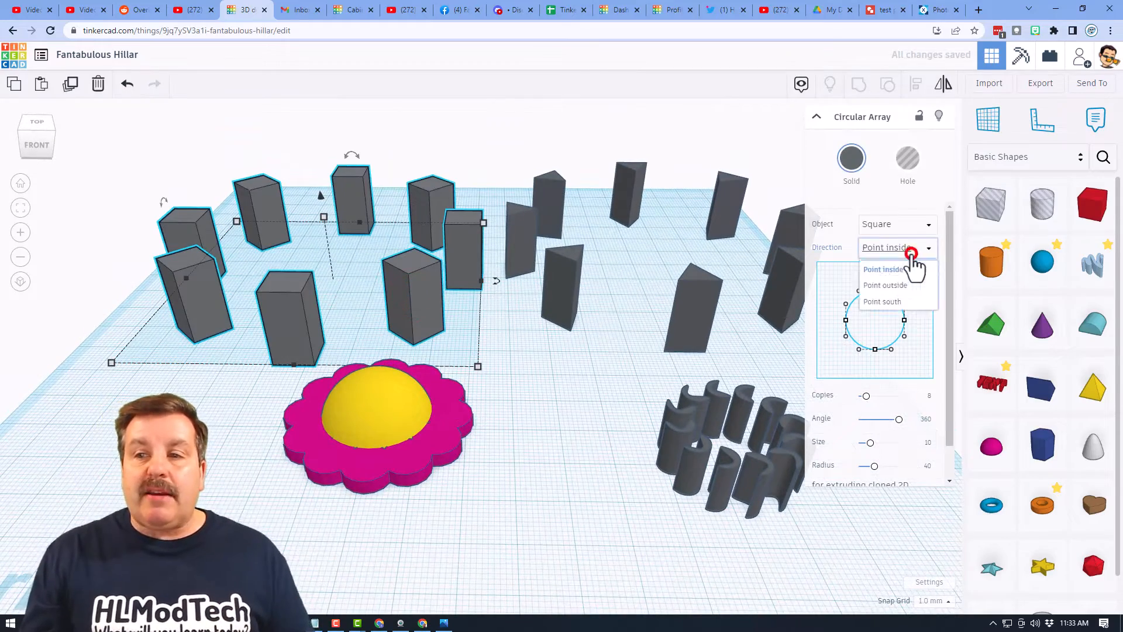
Set the square array's Direction to Point south and the triangle array's to Point outside
{"action": "left_click", "coordinate": [886, 285]}
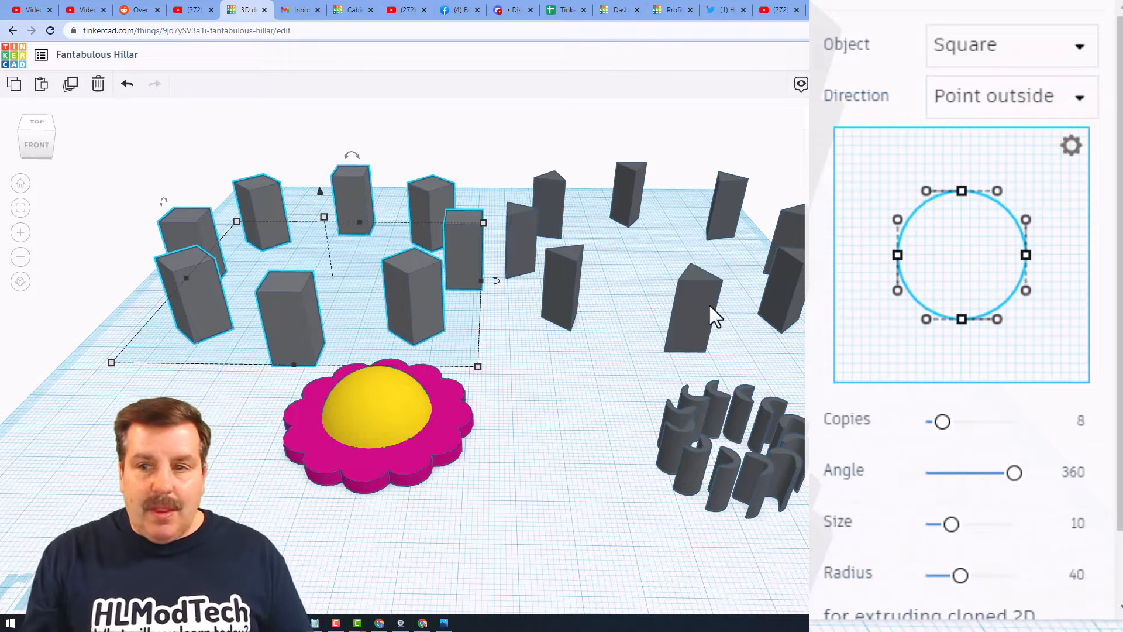
{"action": "left_click", "coordinate": [1010, 96]}
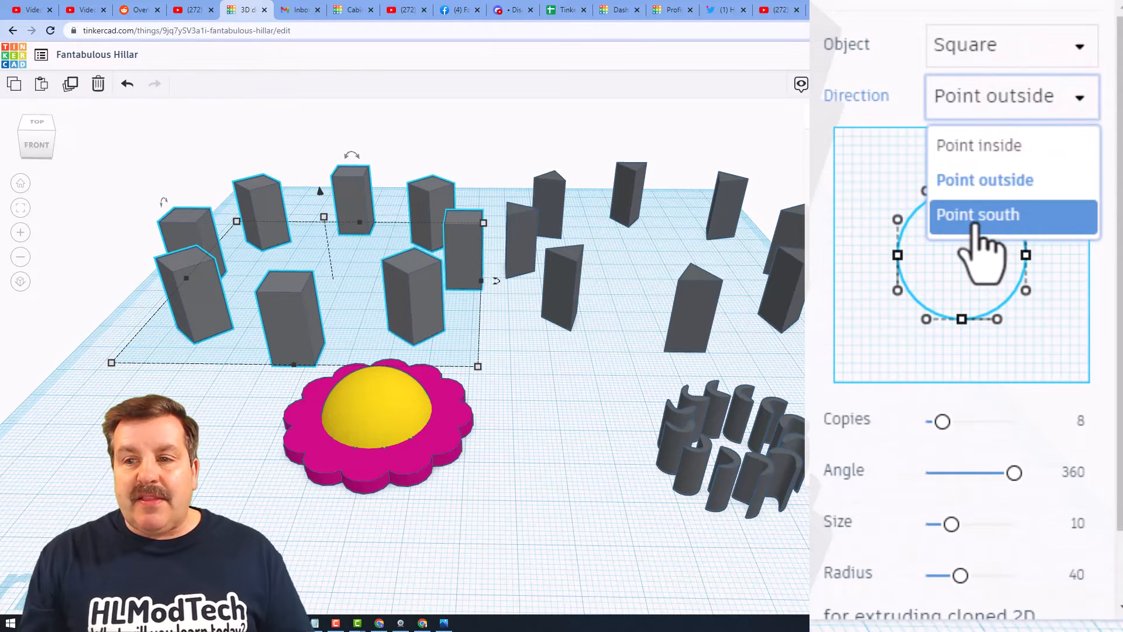
{"action": "left_click", "coordinate": [979, 214]}
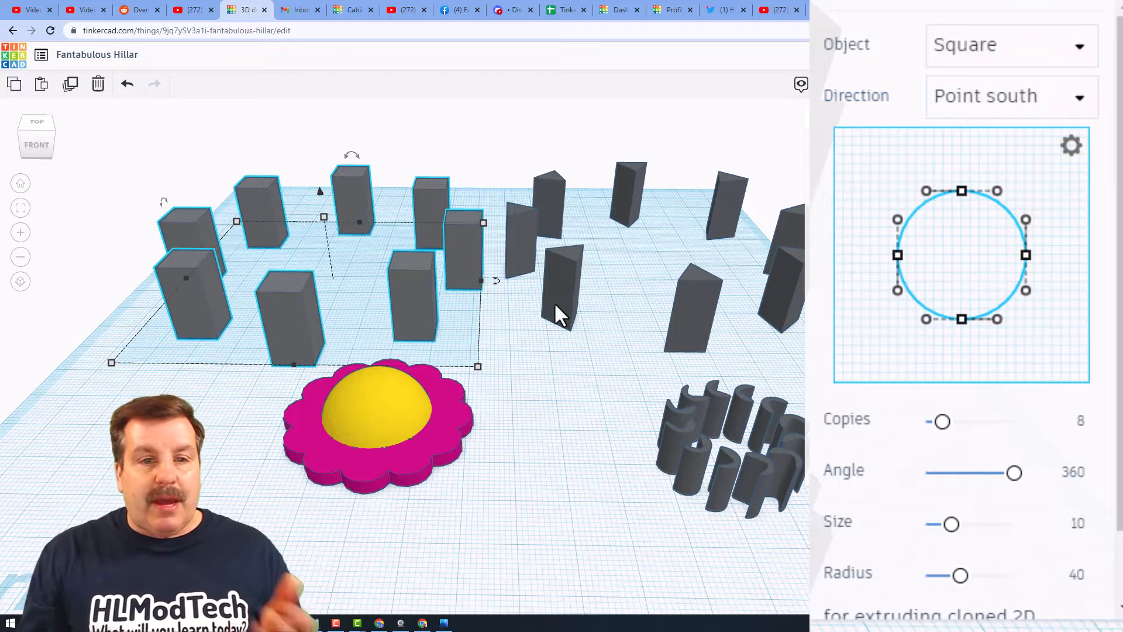
{"action": "left_click", "coordinate": [1010, 95]}
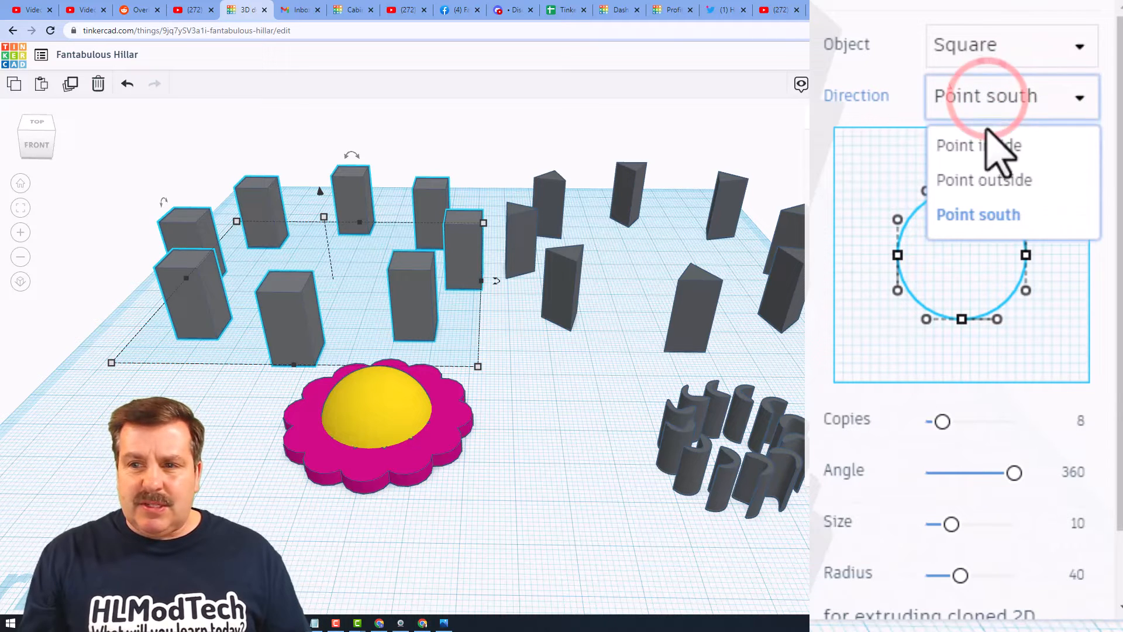
{"action": "left_click", "coordinate": [983, 179]}
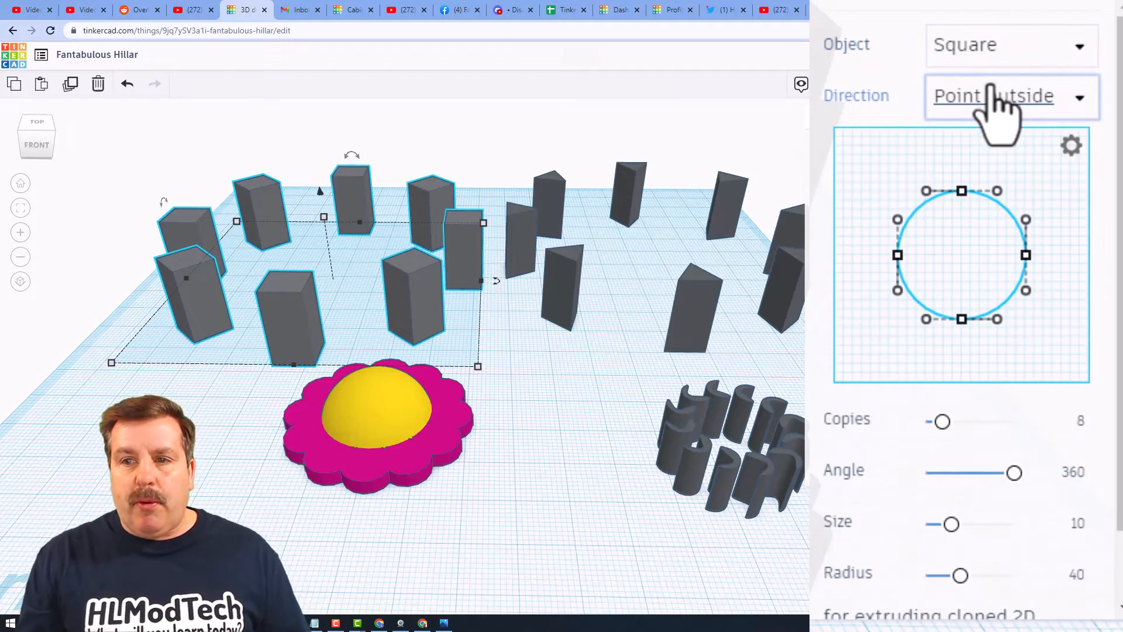
{"action": "left_click", "coordinate": [1010, 95]}
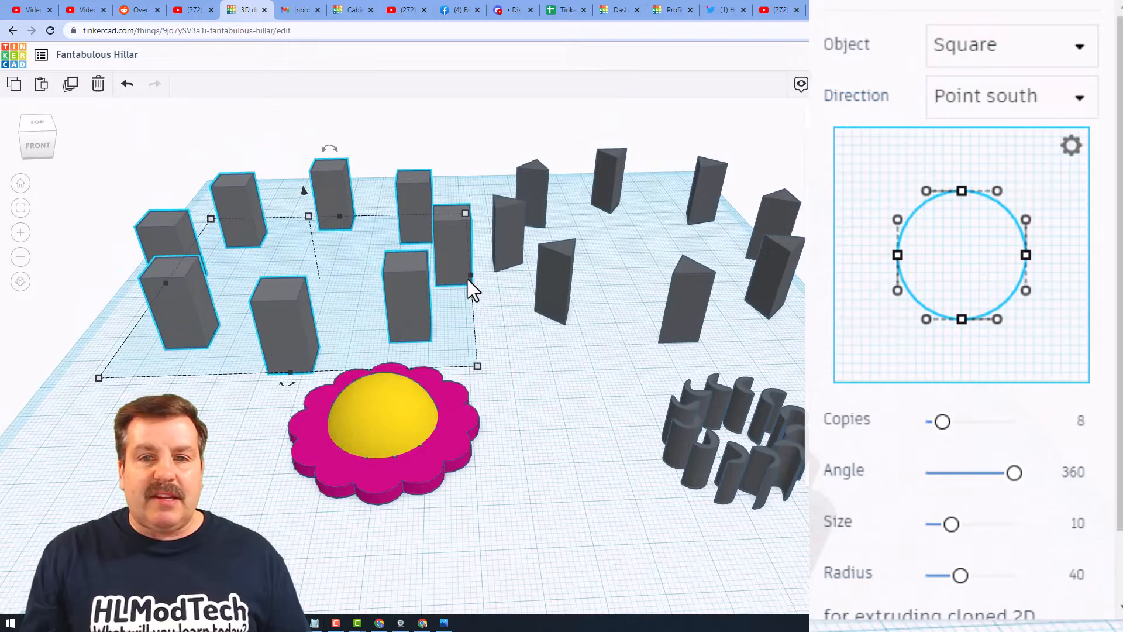
{"action": "left_click", "coordinate": [1010, 96]}
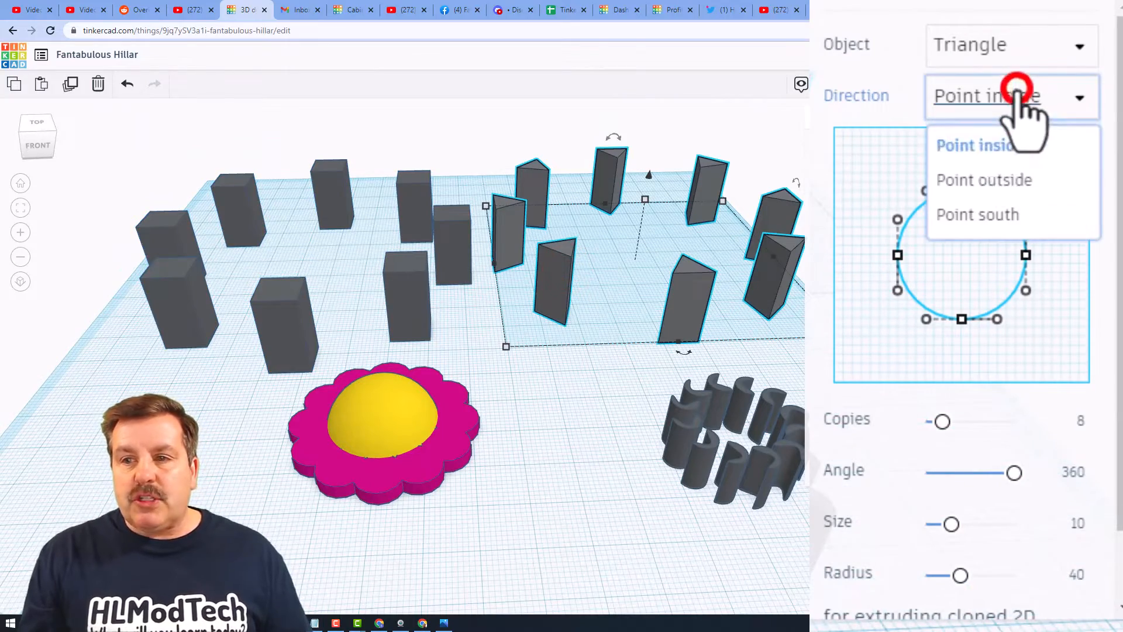
{"action": "left_click", "coordinate": [984, 179]}
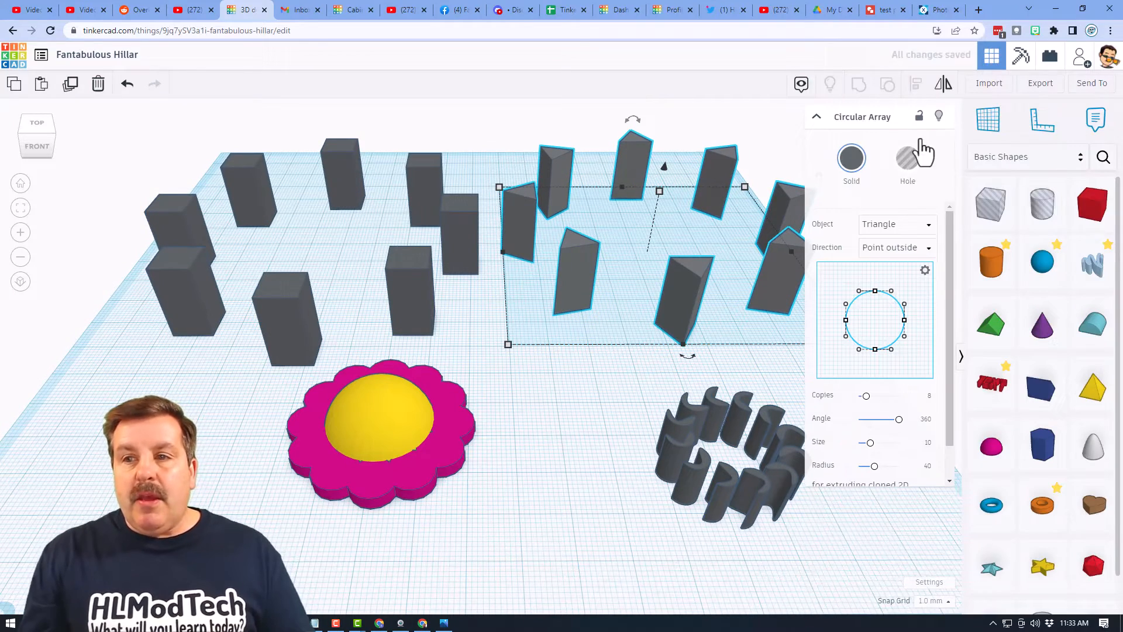
Make the triangle array a hole, collapse the panel, and open the Shape Generator Catalog
{"action": "left_click", "coordinate": [907, 159]}
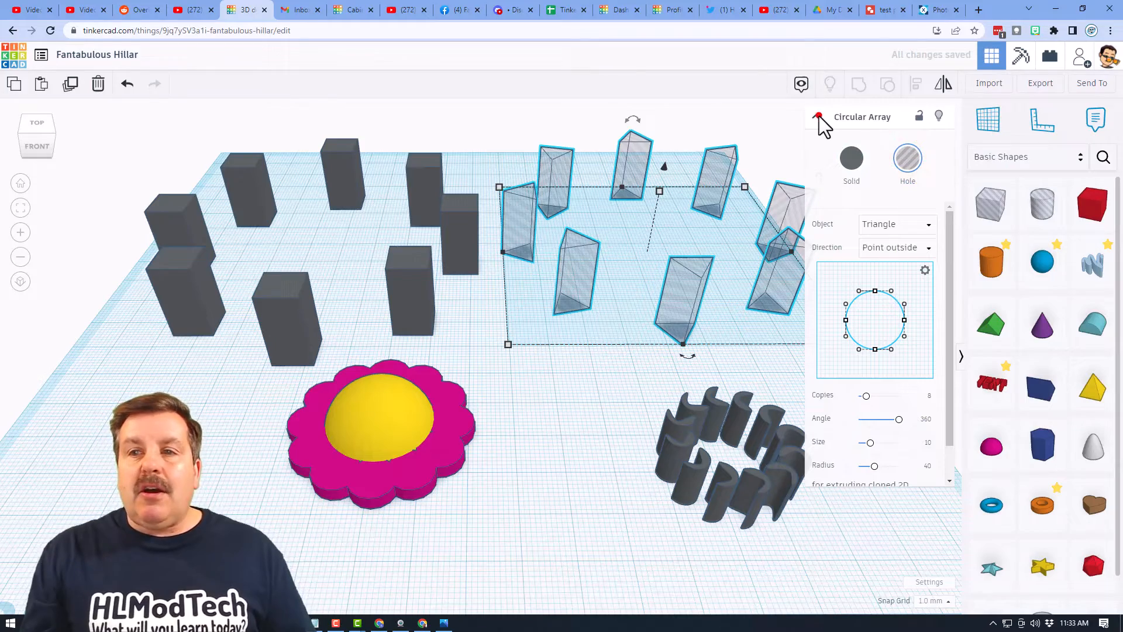
{"action": "left_click", "coordinate": [817, 117]}
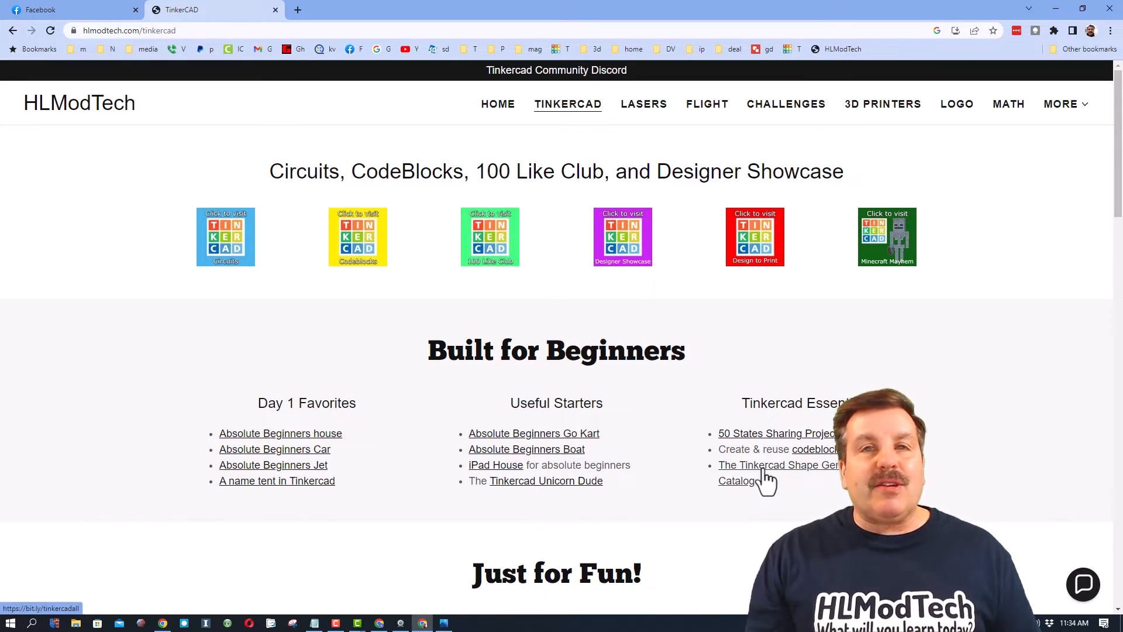
{"action": "left_click", "coordinate": [763, 466]}
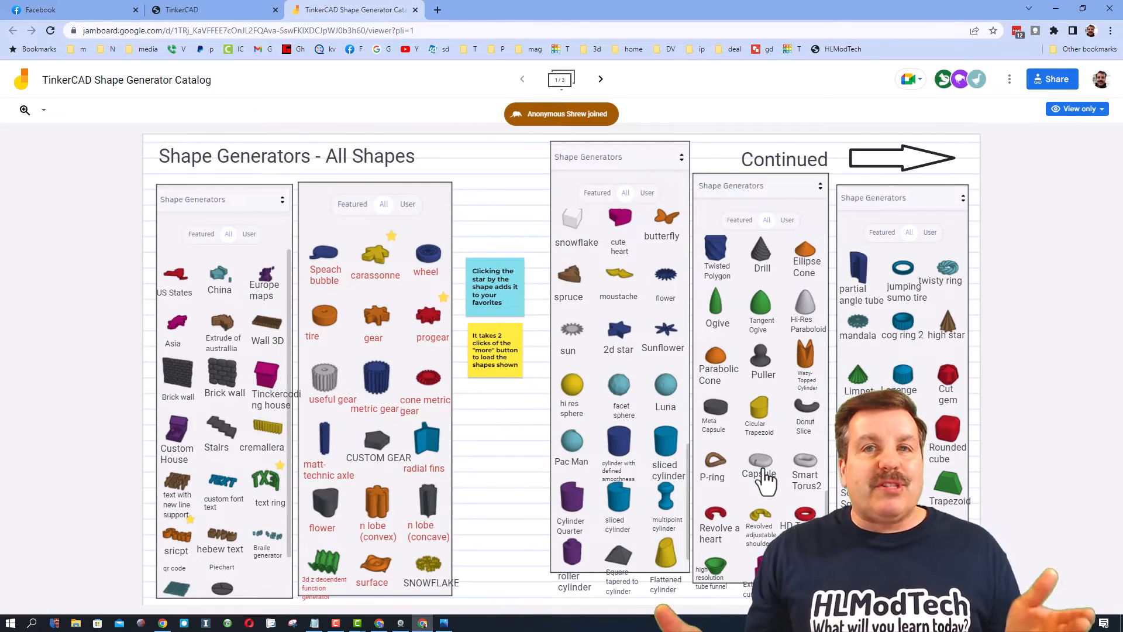
{"action": "mouse_move", "coordinate": [501, 199]}
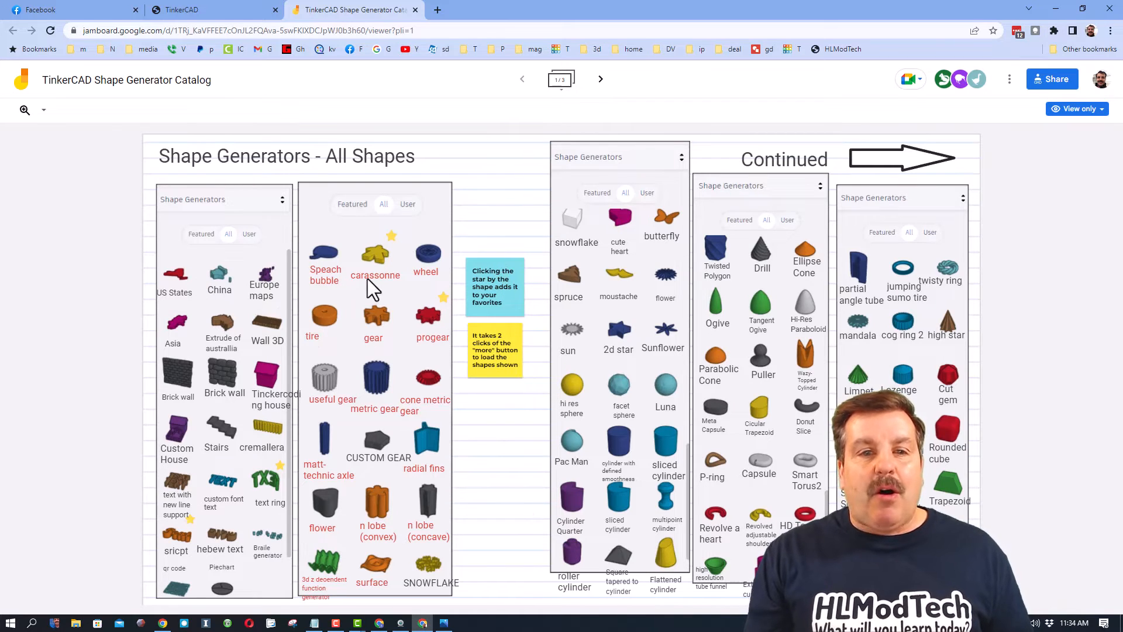
{"action": "mouse_move", "coordinate": [859, 251]}
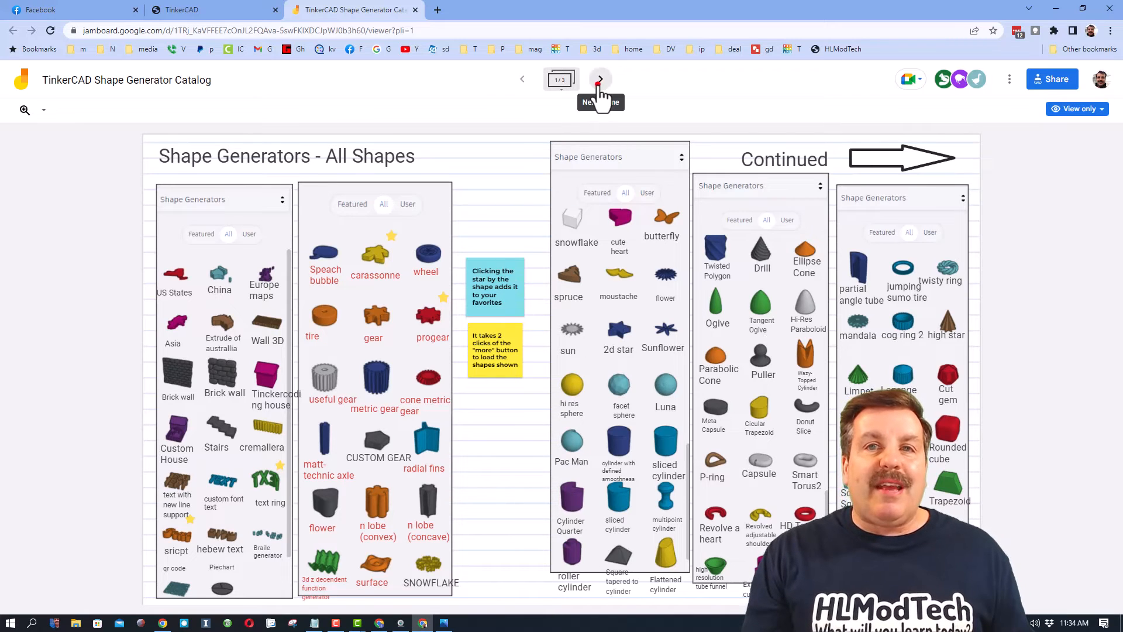
Advance the catalog to its second frame showing helix, mobius and tree generators
{"action": "left_click", "coordinate": [600, 79]}
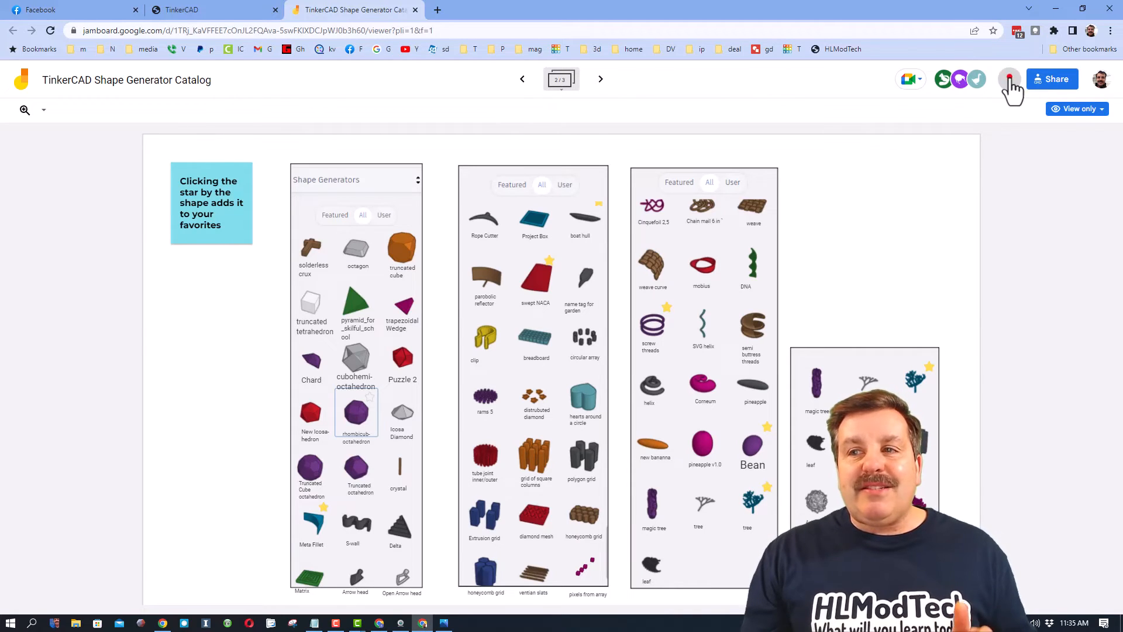
Choose Make a copy from the Jamboard's options menu and click through the dialog
{"action": "left_click", "coordinate": [1009, 79]}
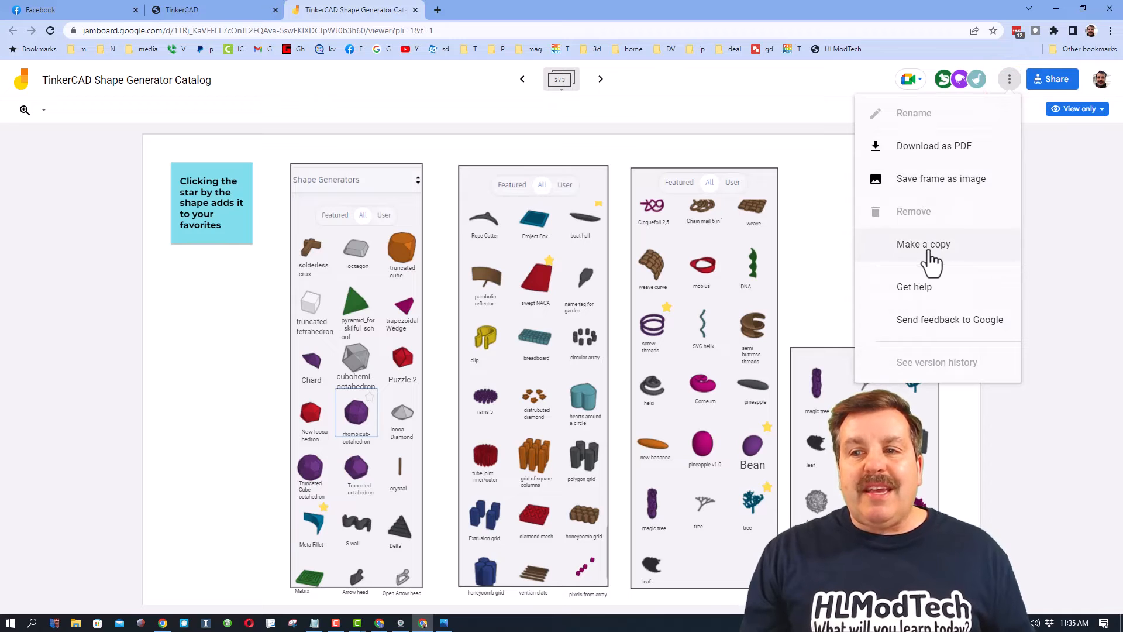
{"action": "left_click", "coordinate": [923, 244]}
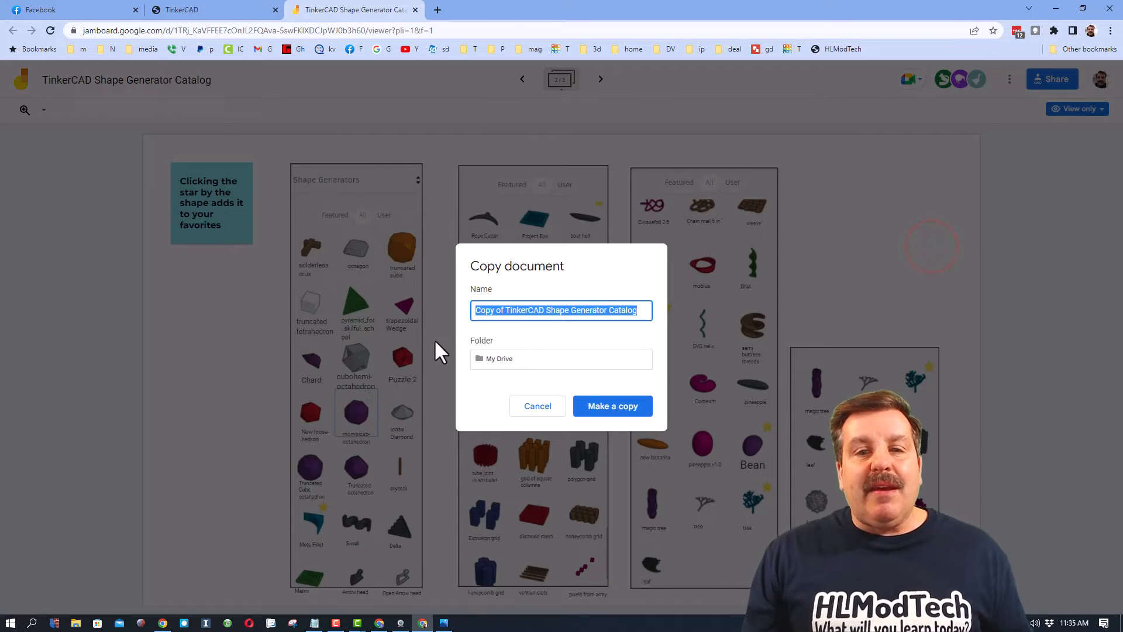
{"action": "left_click", "coordinate": [612, 405]}
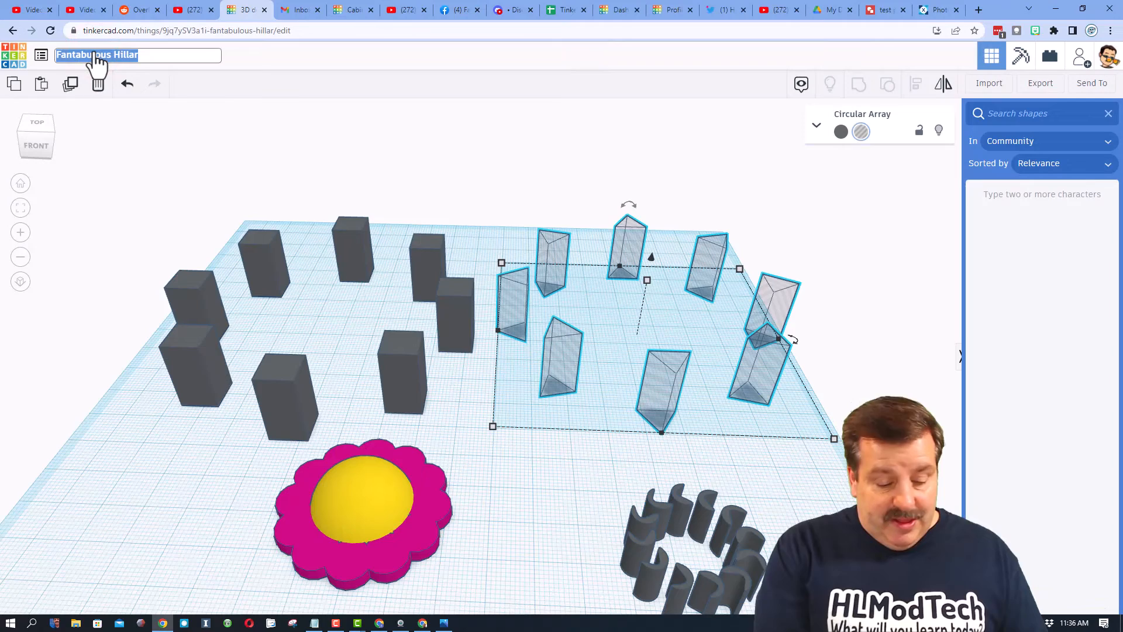
Type 'array' as the new design name
{"action": "type", "text": "array"}
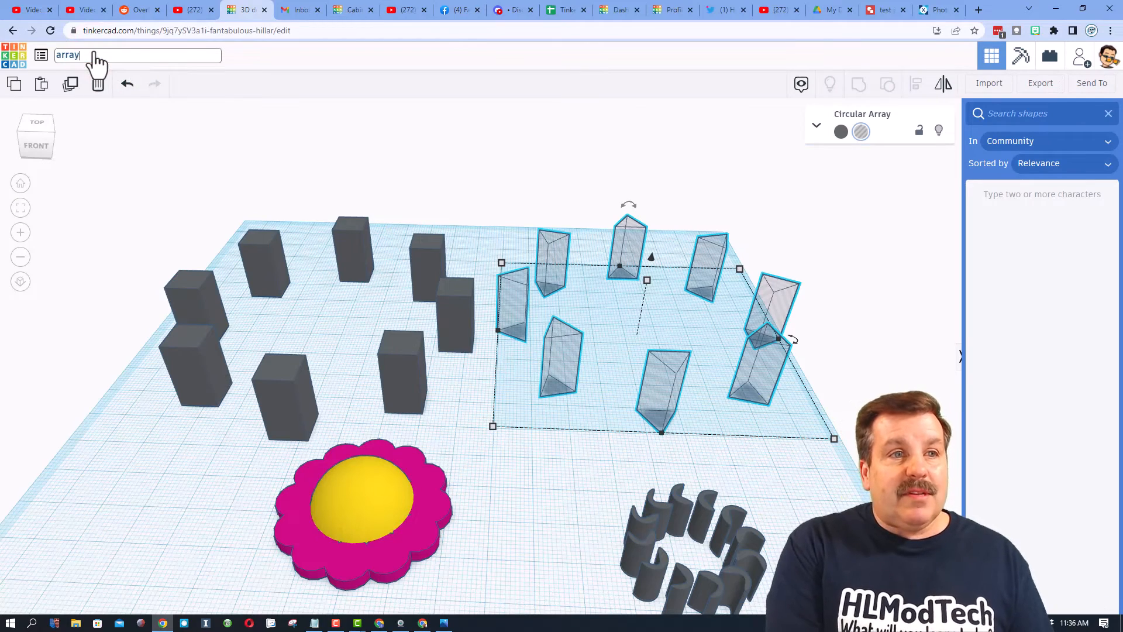